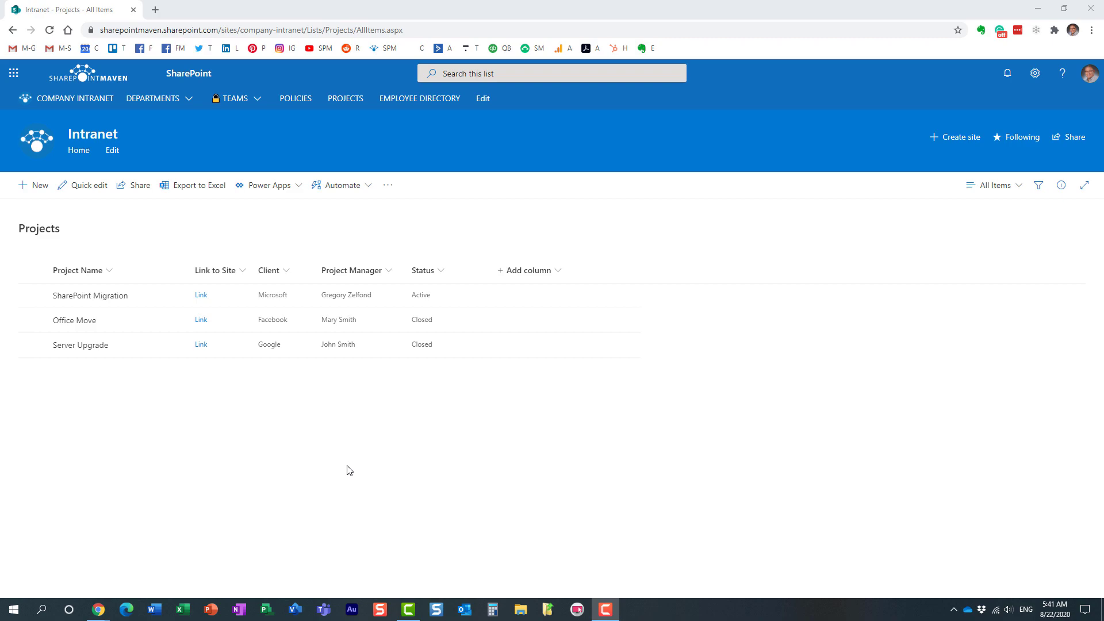
mouse_move(119, 434)
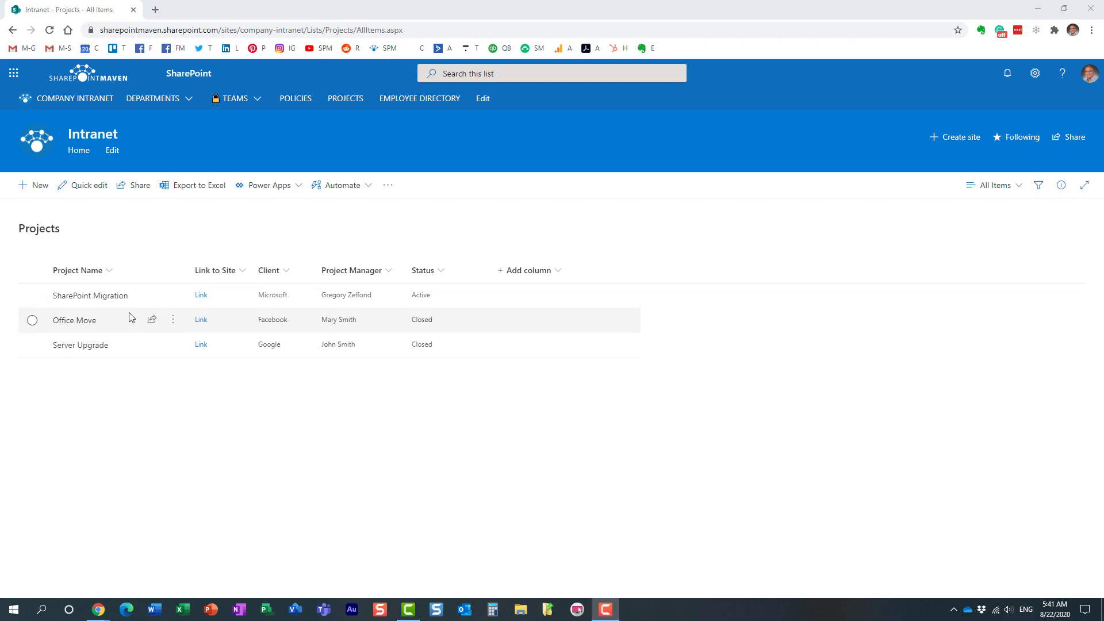
mouse_move(148, 398)
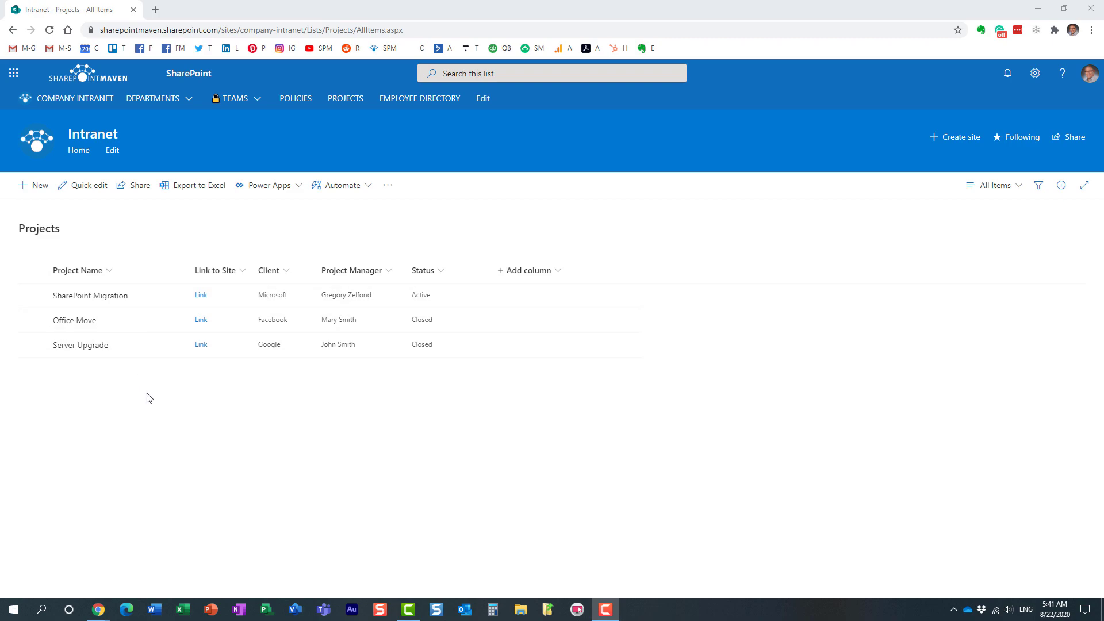
mouse_move(118, 330)
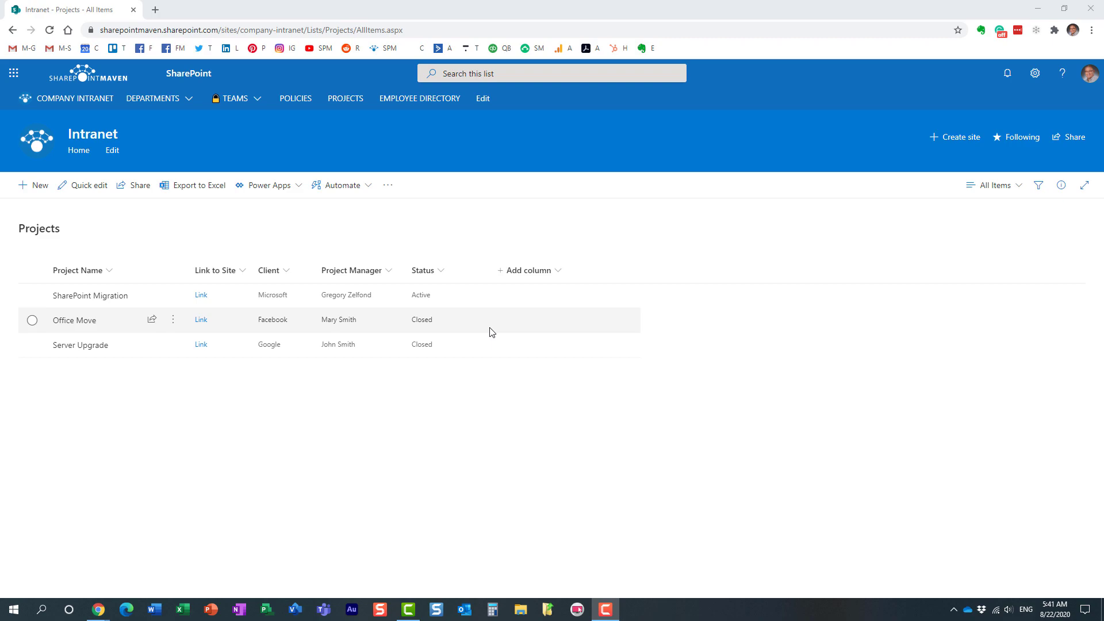
mouse_move(412, 416)
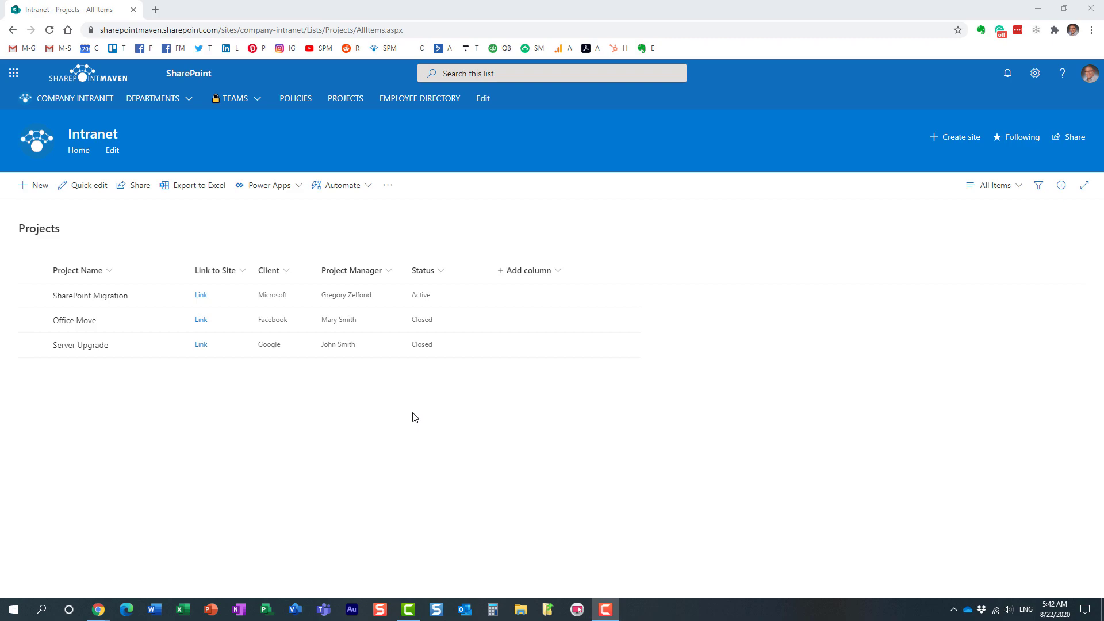
mouse_move(602, 340)
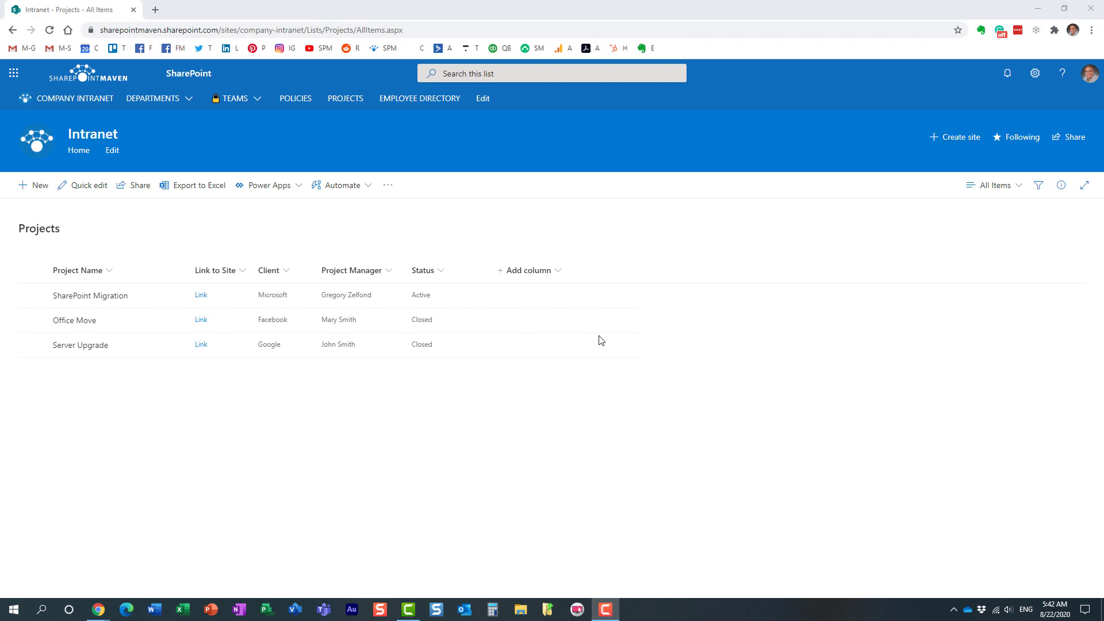
mouse_move(315, 465)
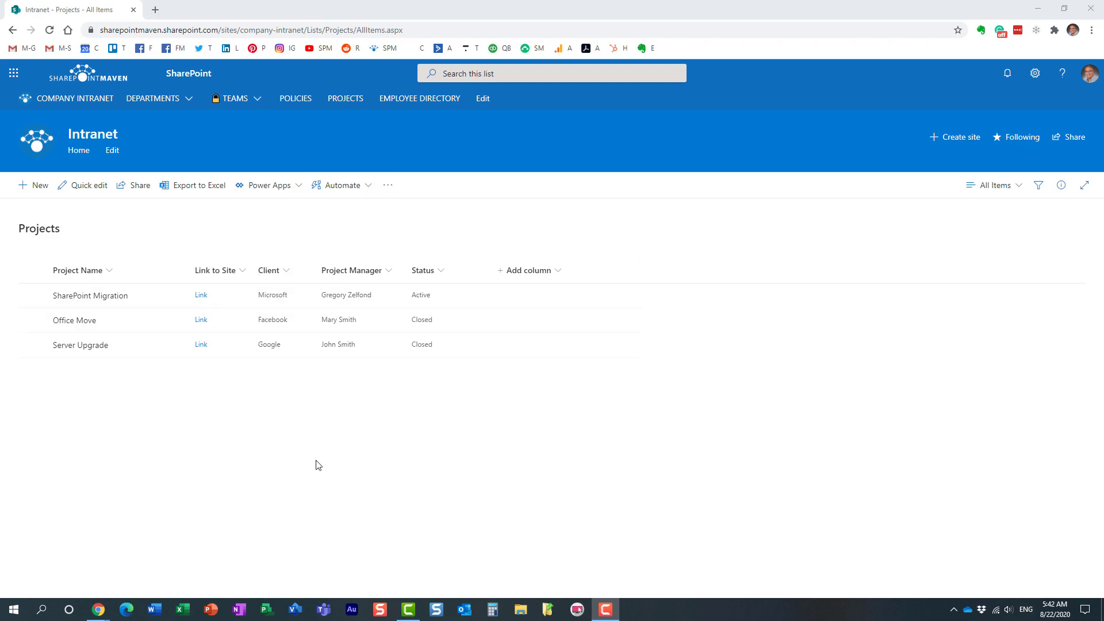
mouse_move(180, 374)
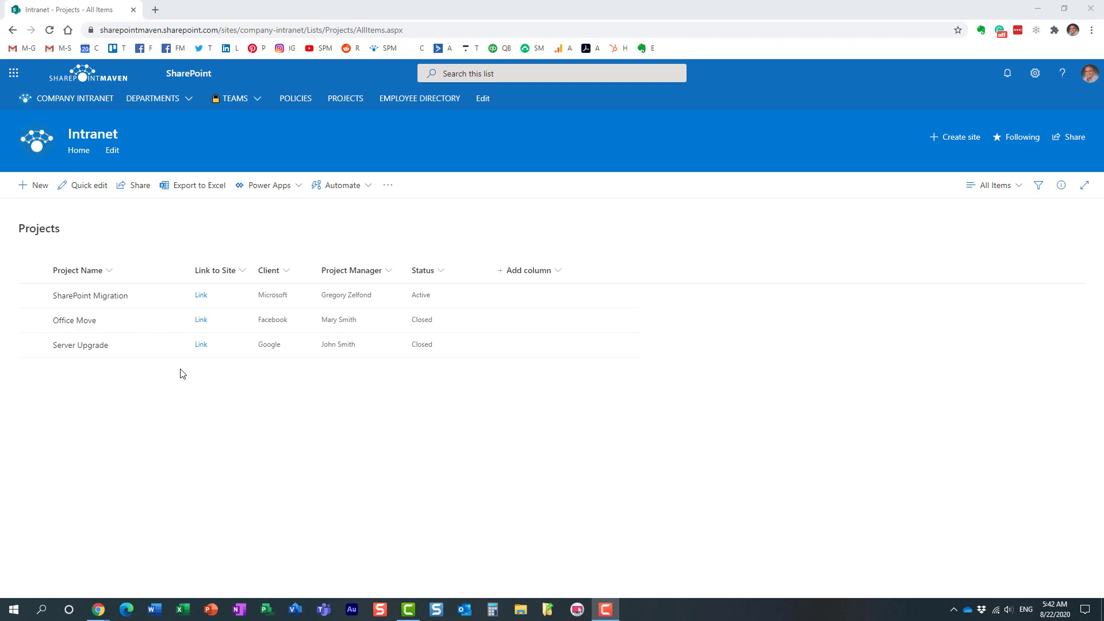
mouse_move(366, 450)
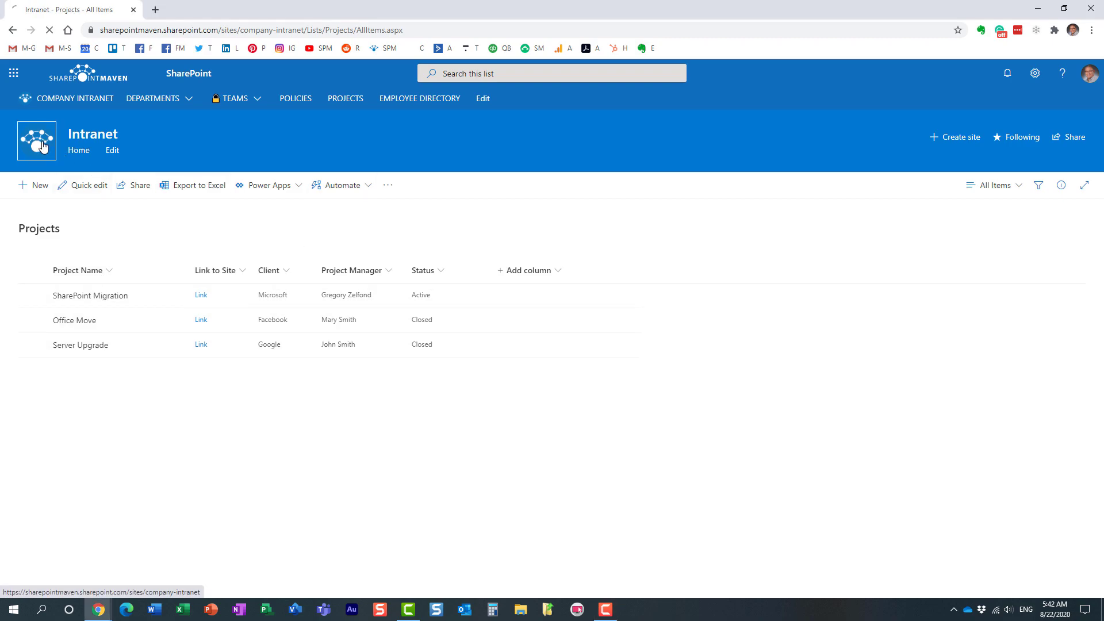
From the Intranet home, reach Site contents via Settings and open the Projects list in a new tab.
left_click(78, 149)
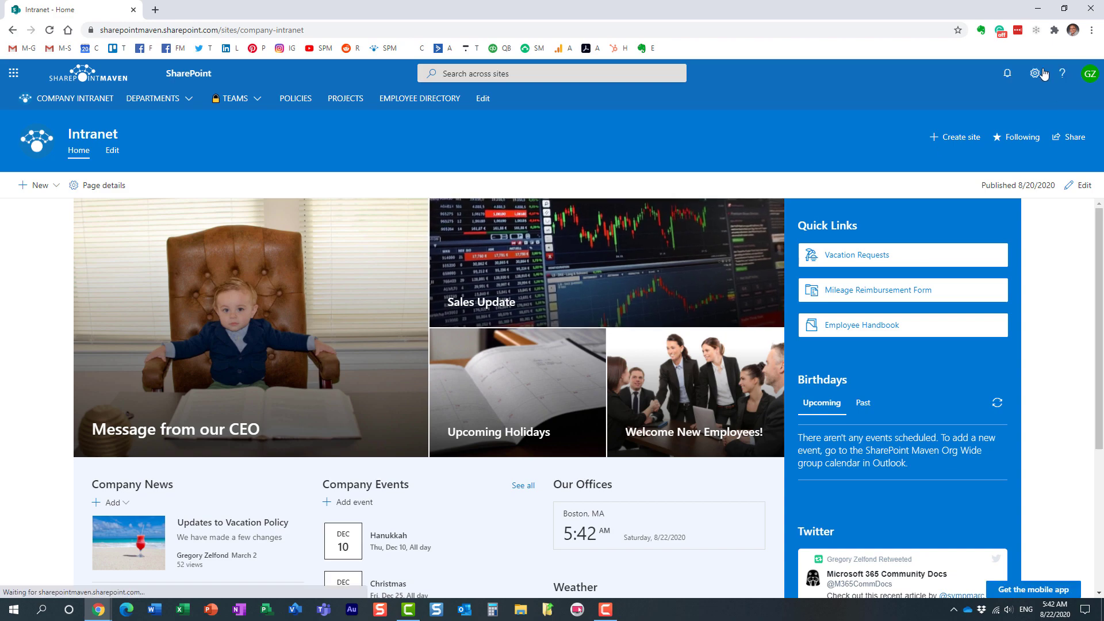
left_click(1034, 74)
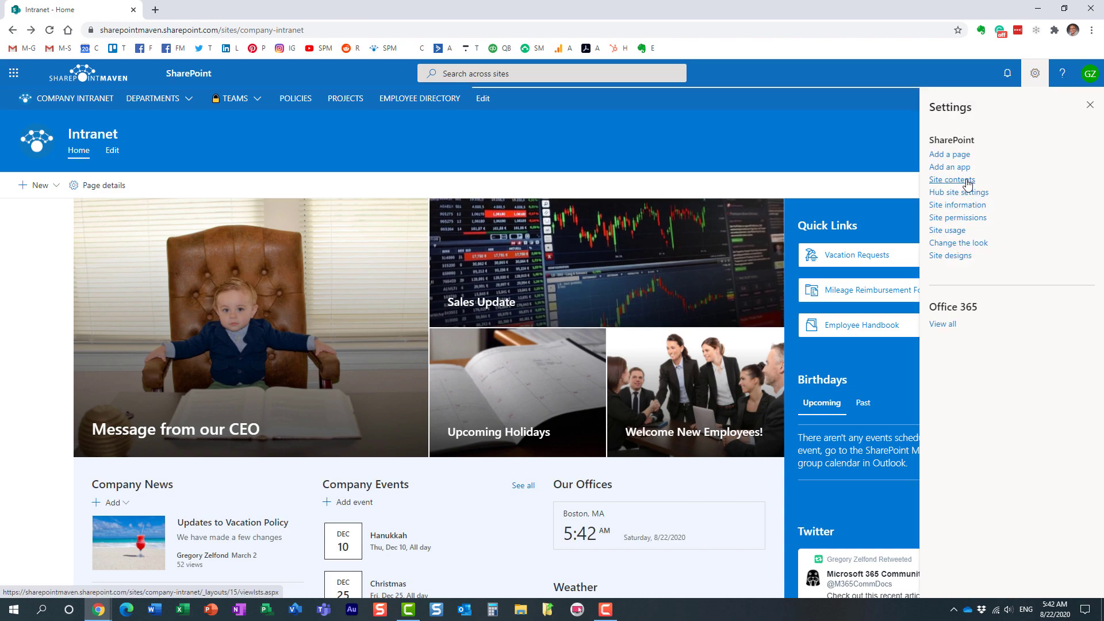
left_click(951, 179)
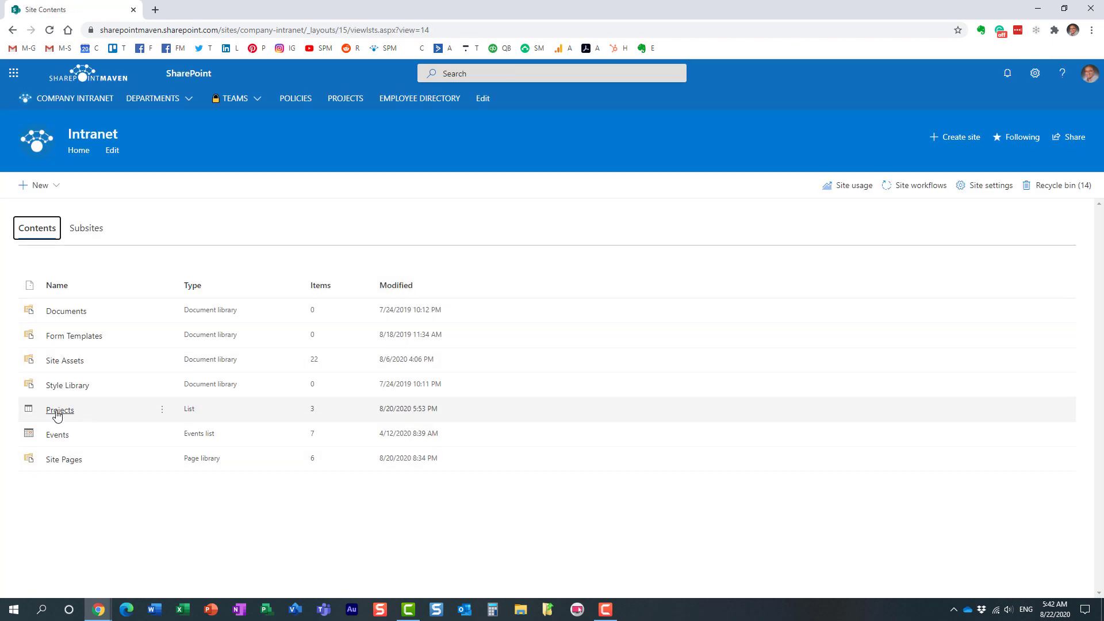
left_click(60, 410)
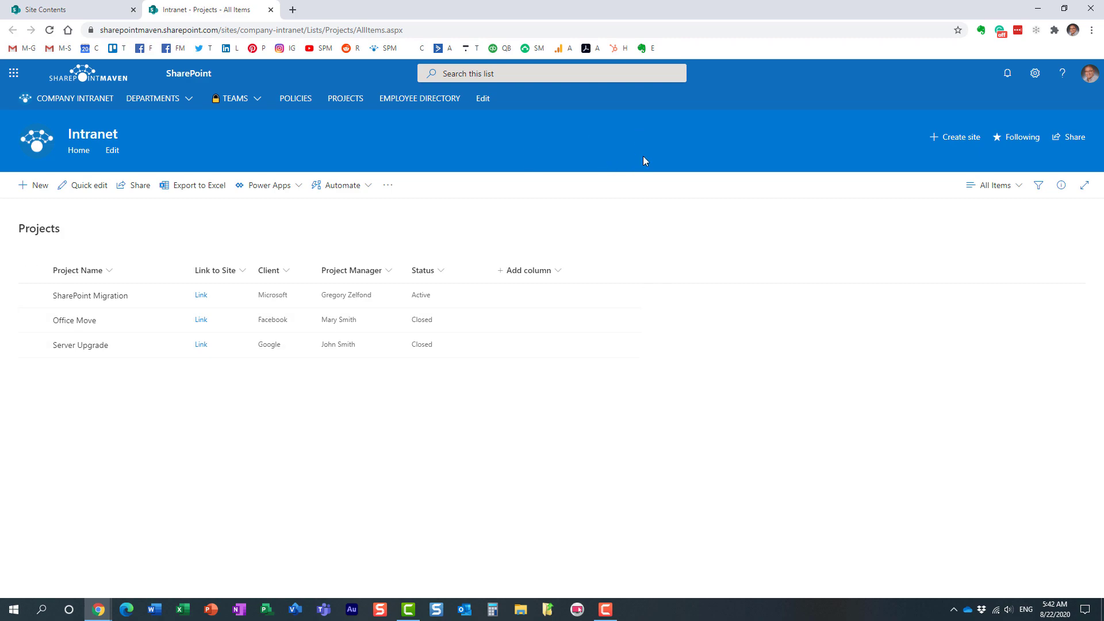
mouse_move(1033, 70)
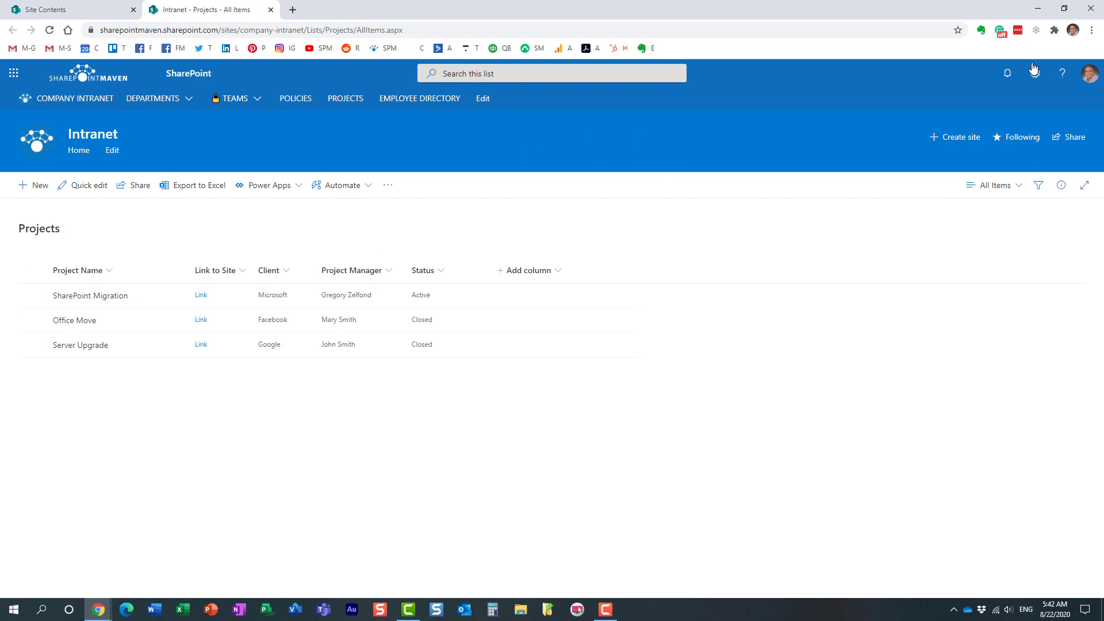
left_click(1034, 73)
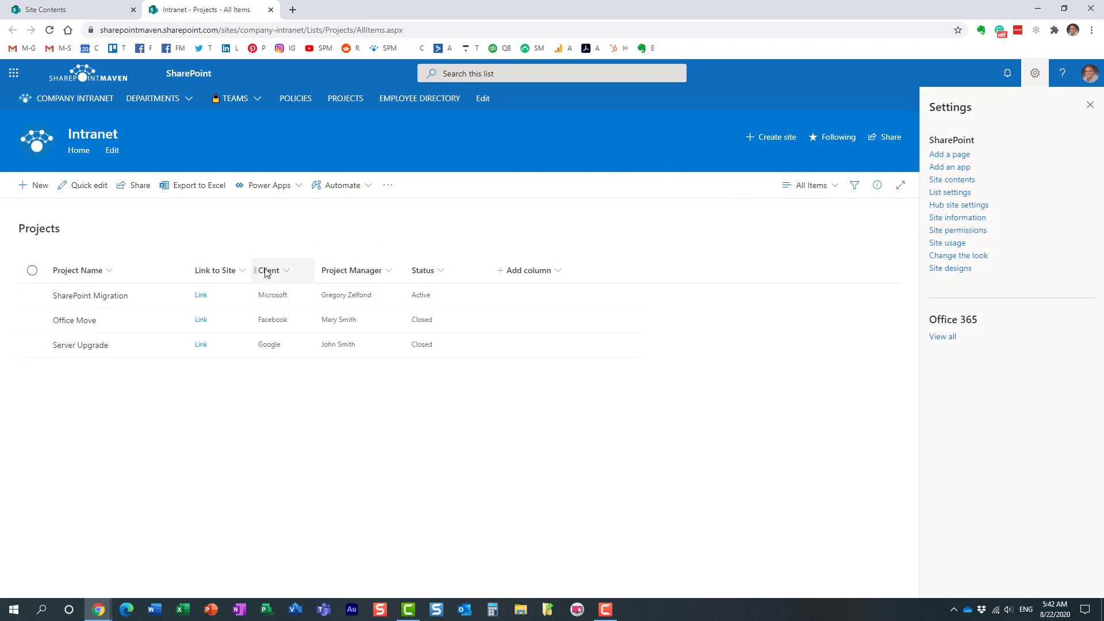
mouse_move(958, 205)
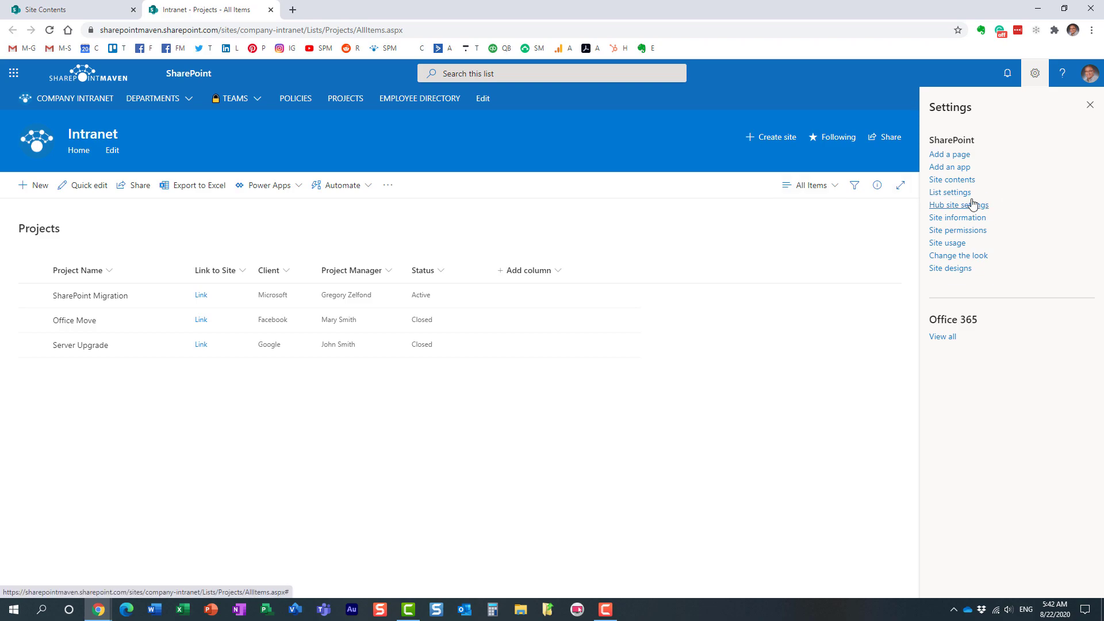
left_click(958, 230)
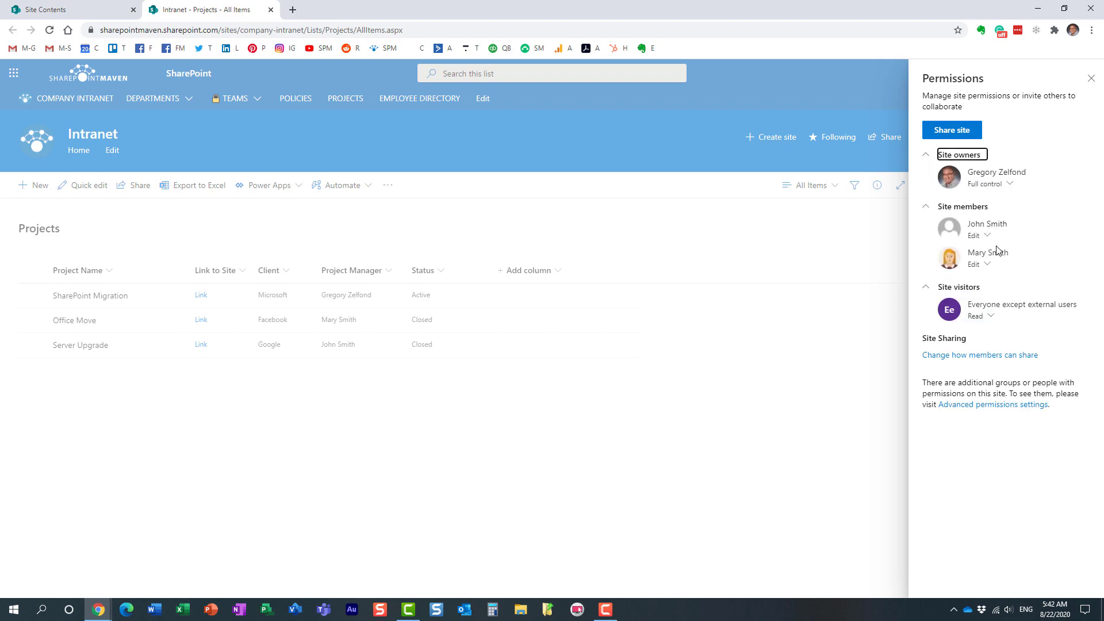
mouse_move(796, 214)
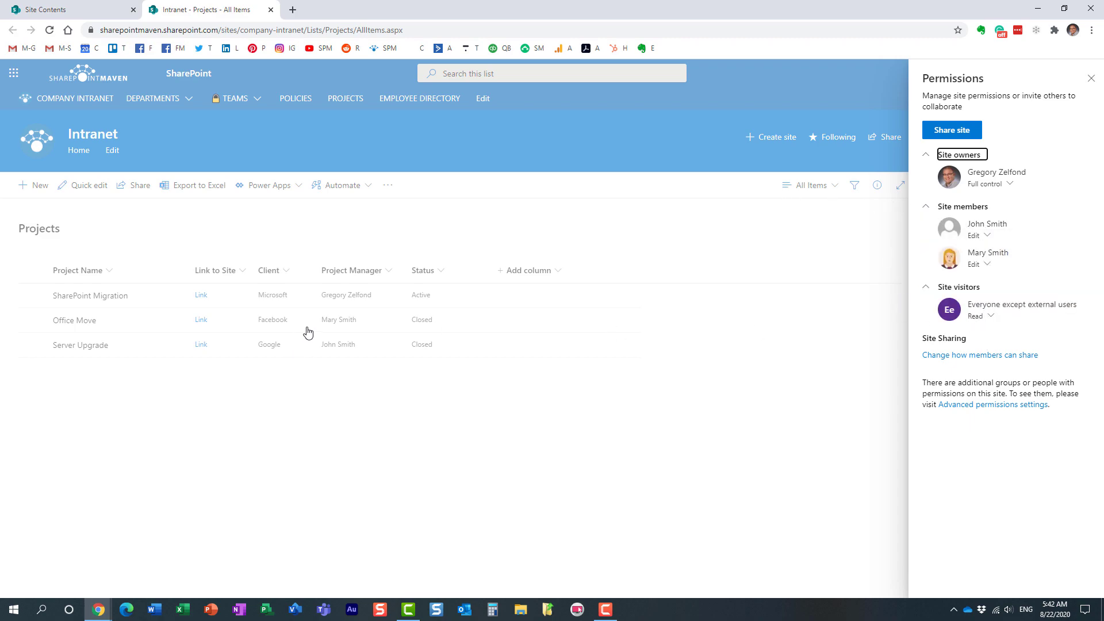
mouse_move(836, 322)
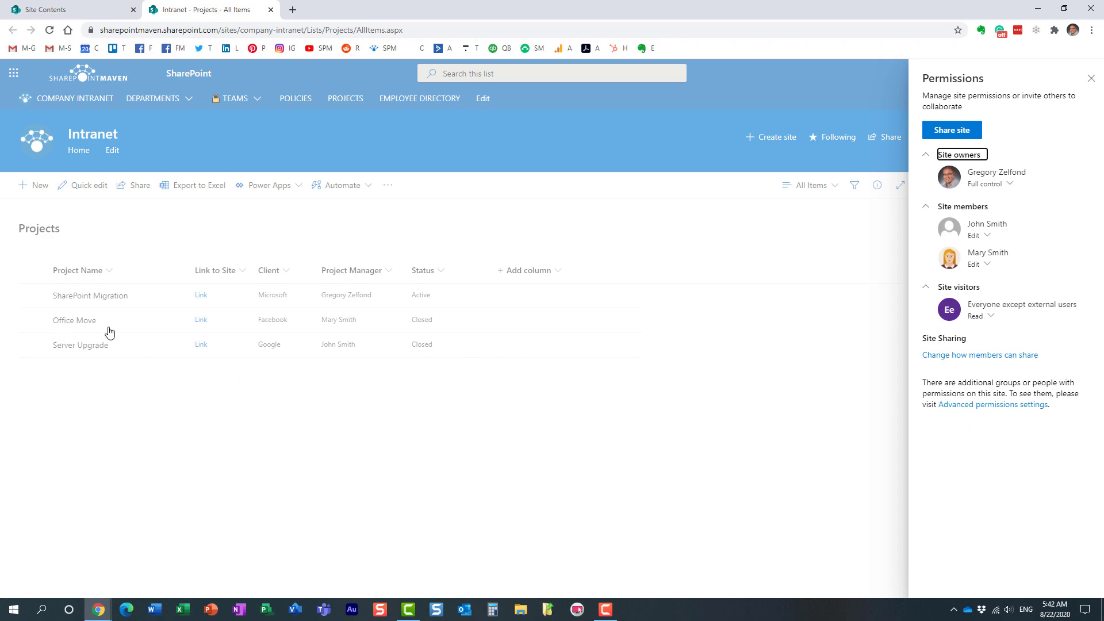
mouse_move(364, 328)
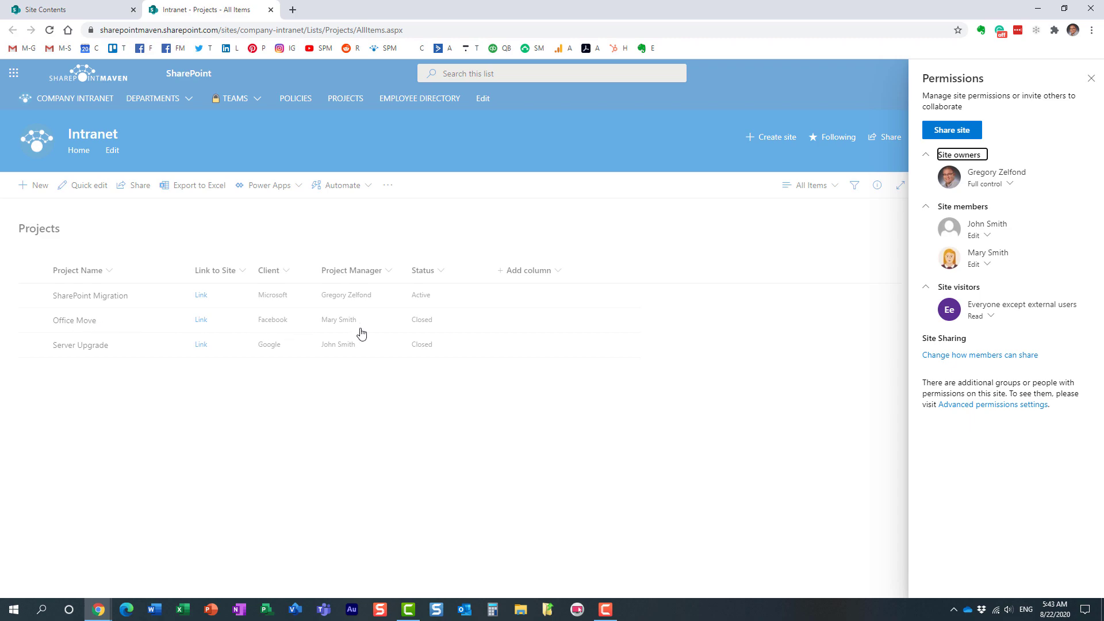
mouse_move(990, 269)
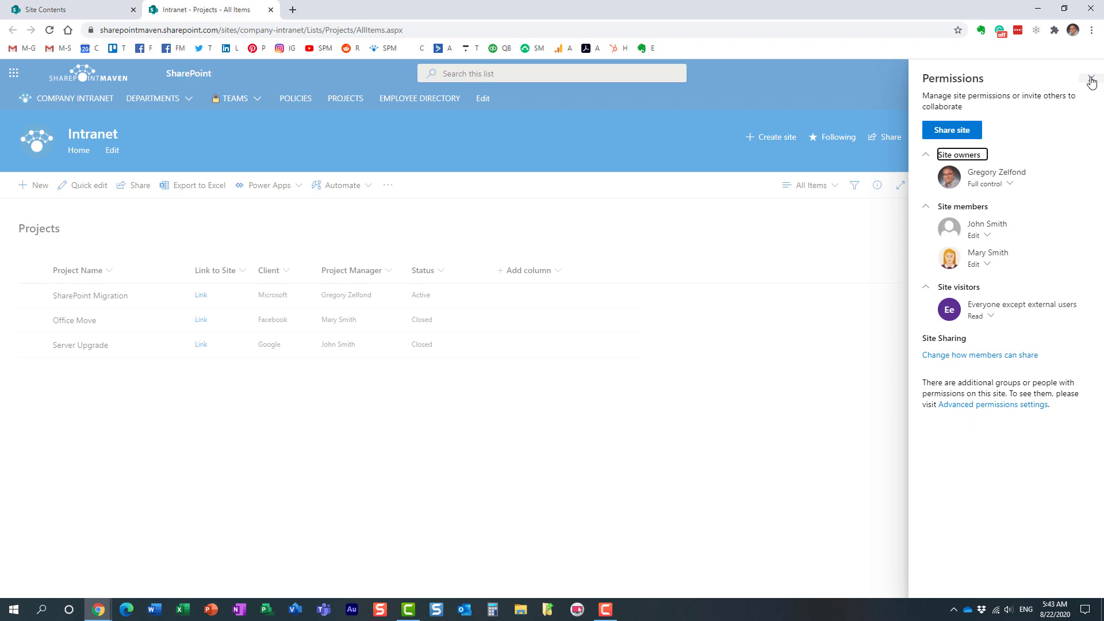
left_click(1034, 73)
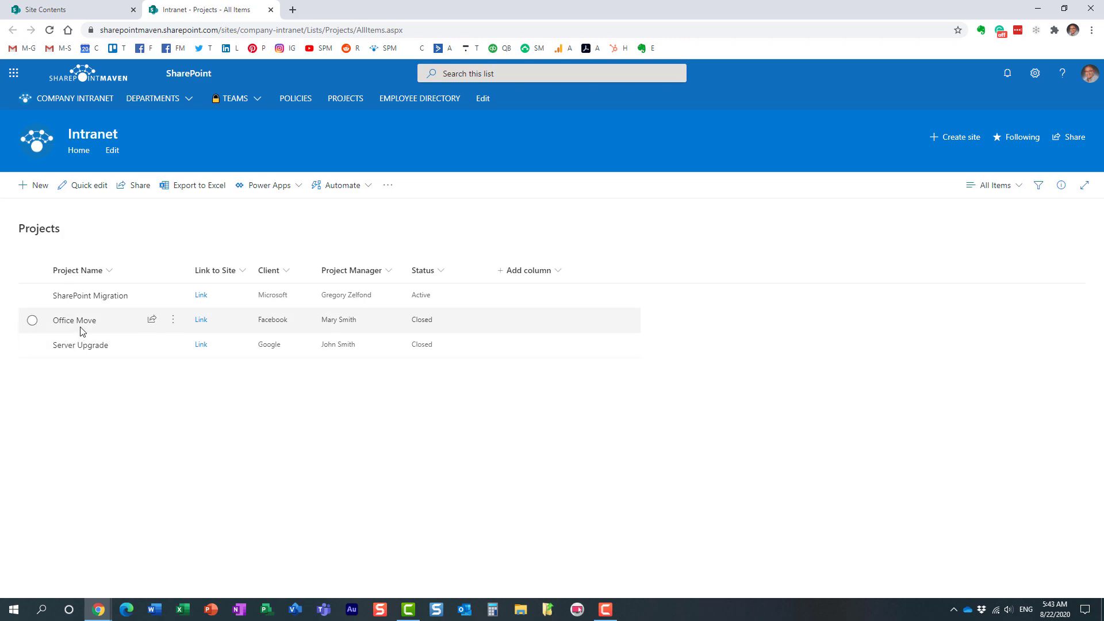
Select the Office Move item and show its details pane with access and properties.
left_click(32, 320)
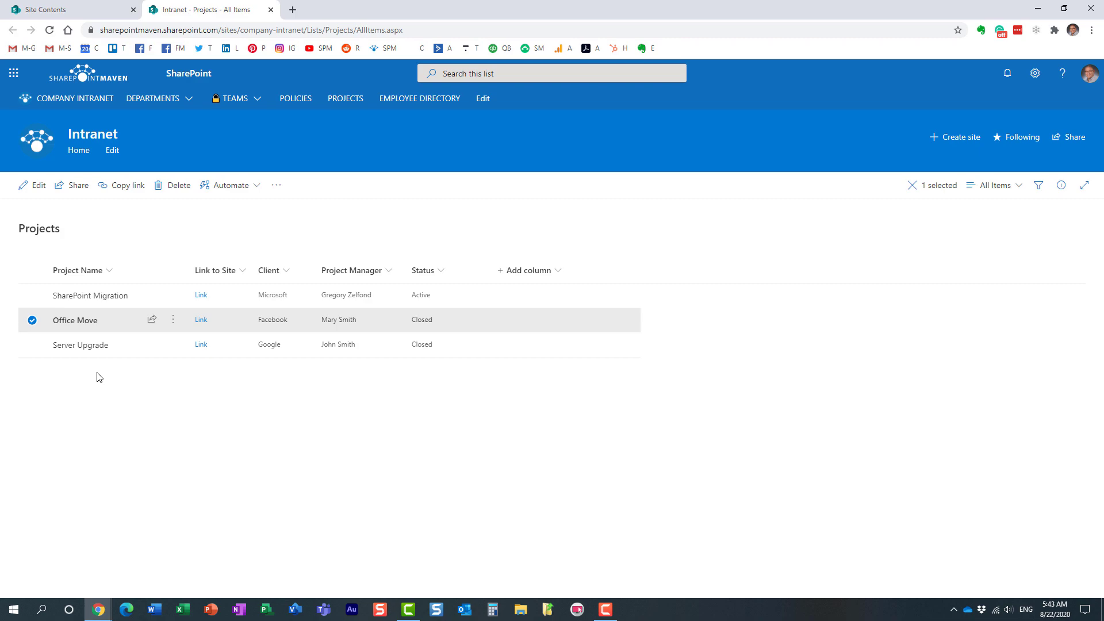
mouse_move(980, 300)
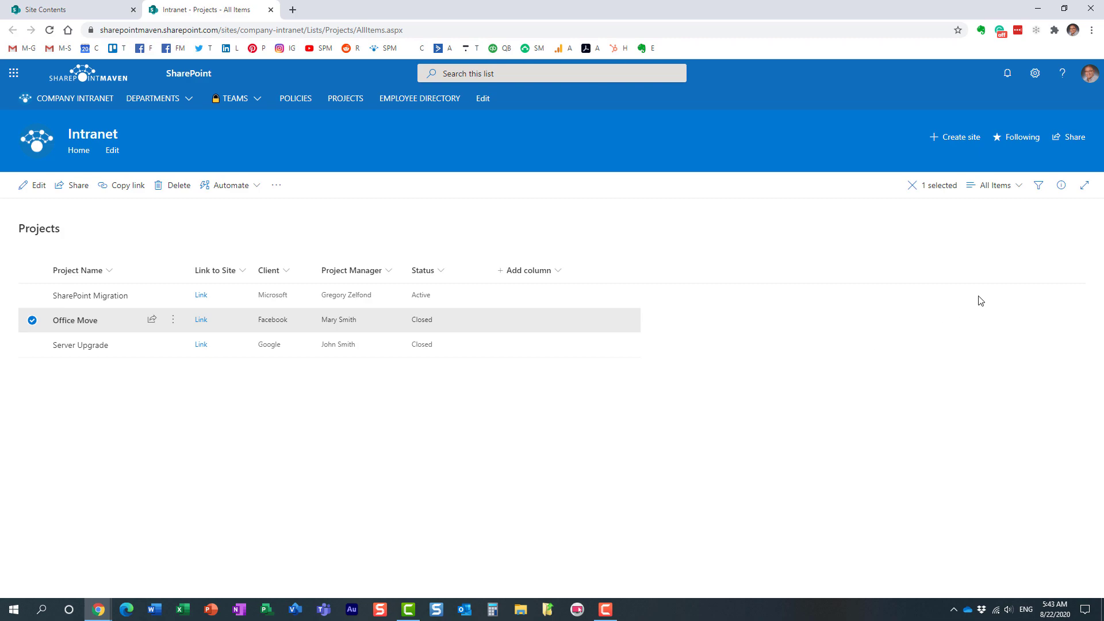
left_click(1061, 185)
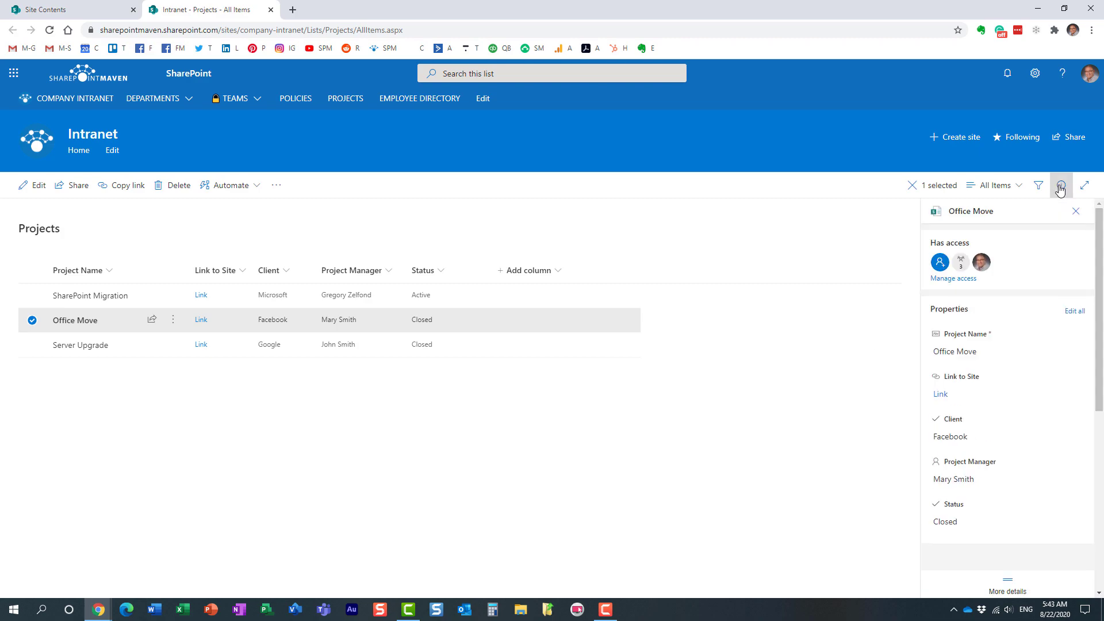
left_click(953, 278)
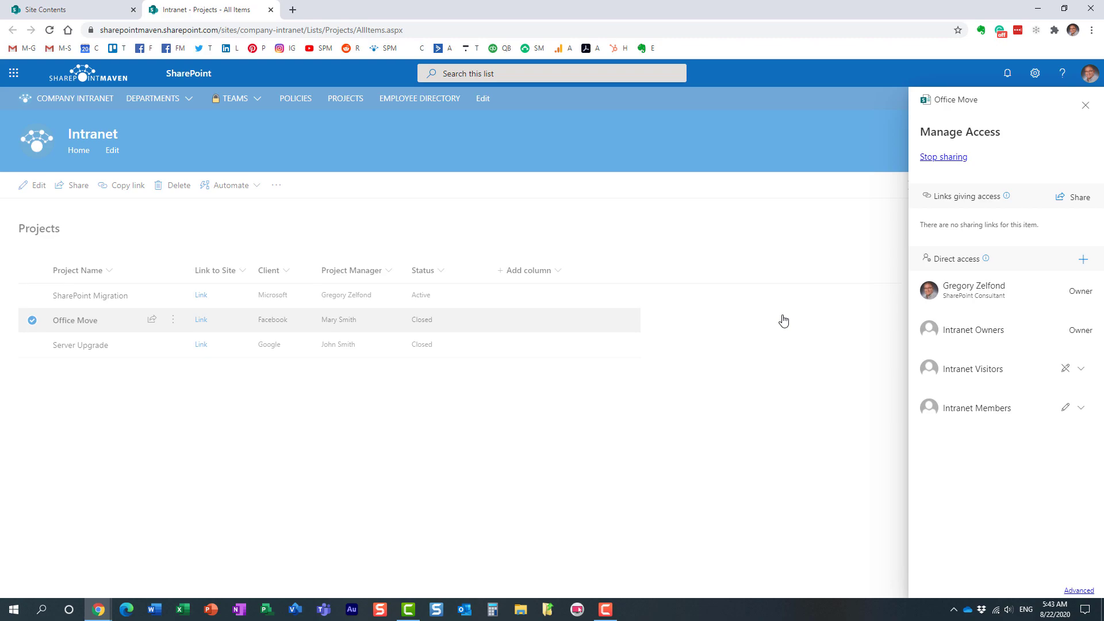
mouse_move(611, 403)
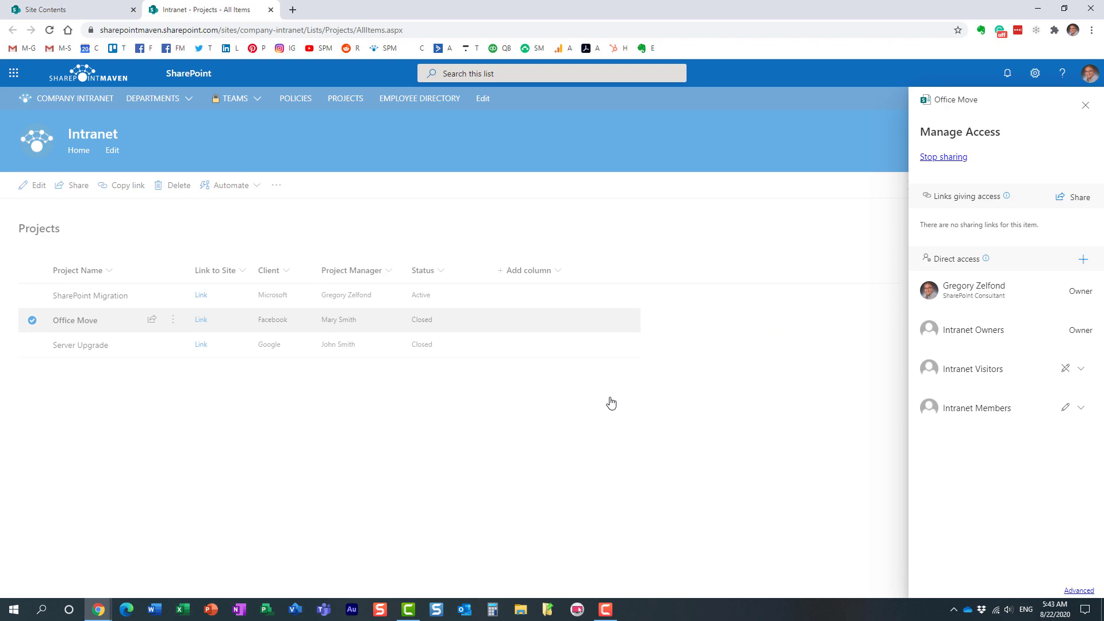
mouse_move(994, 210)
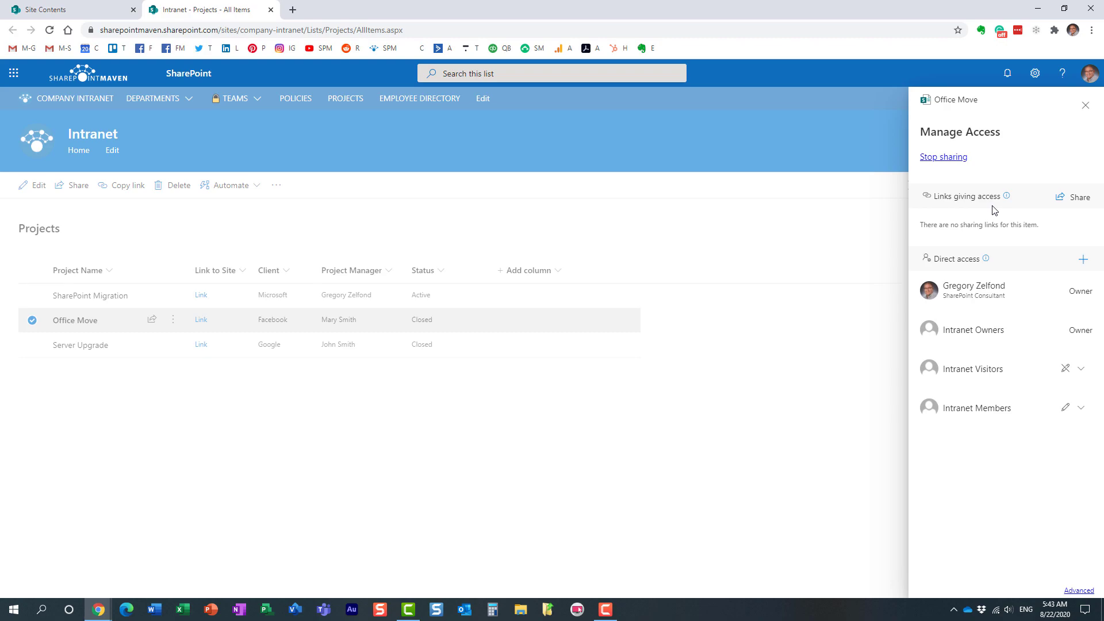
mouse_move(989, 388)
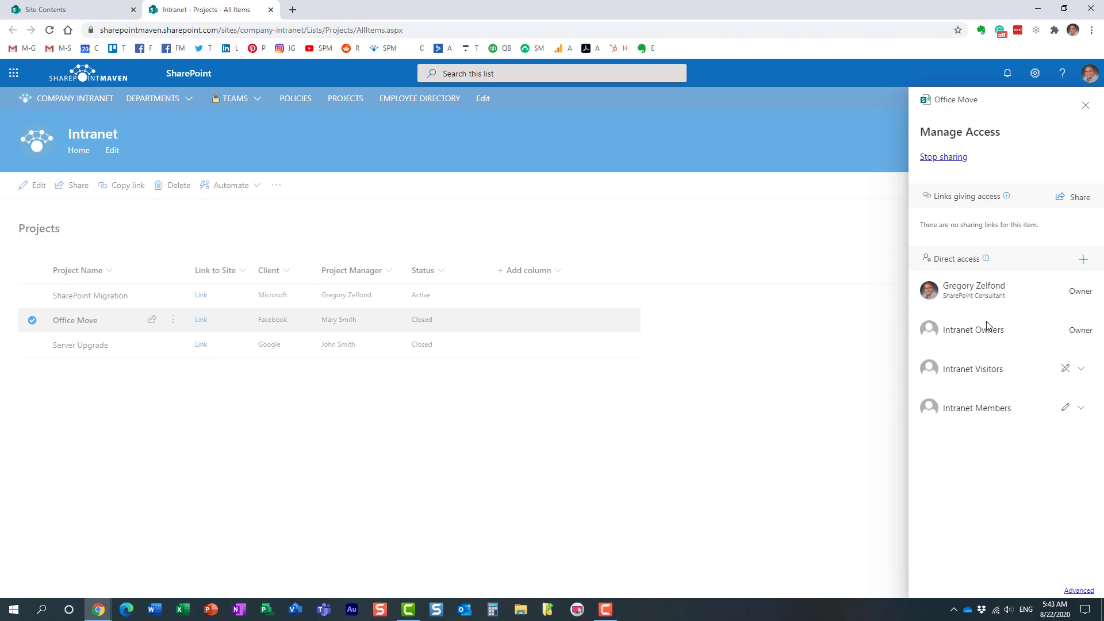
mouse_move(1012, 327)
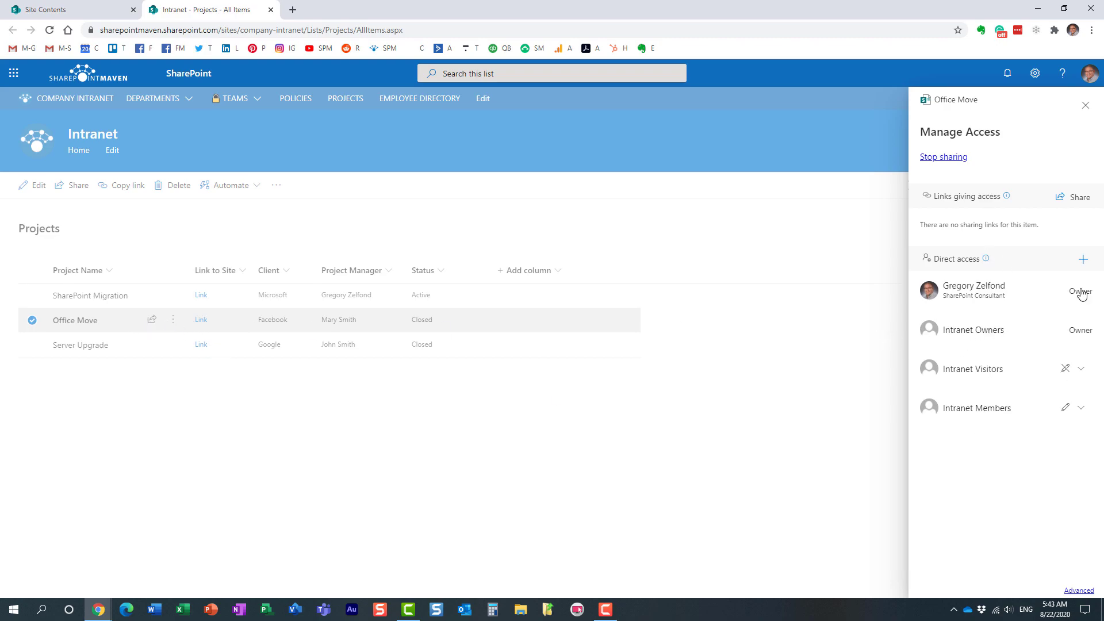
mouse_move(977, 321)
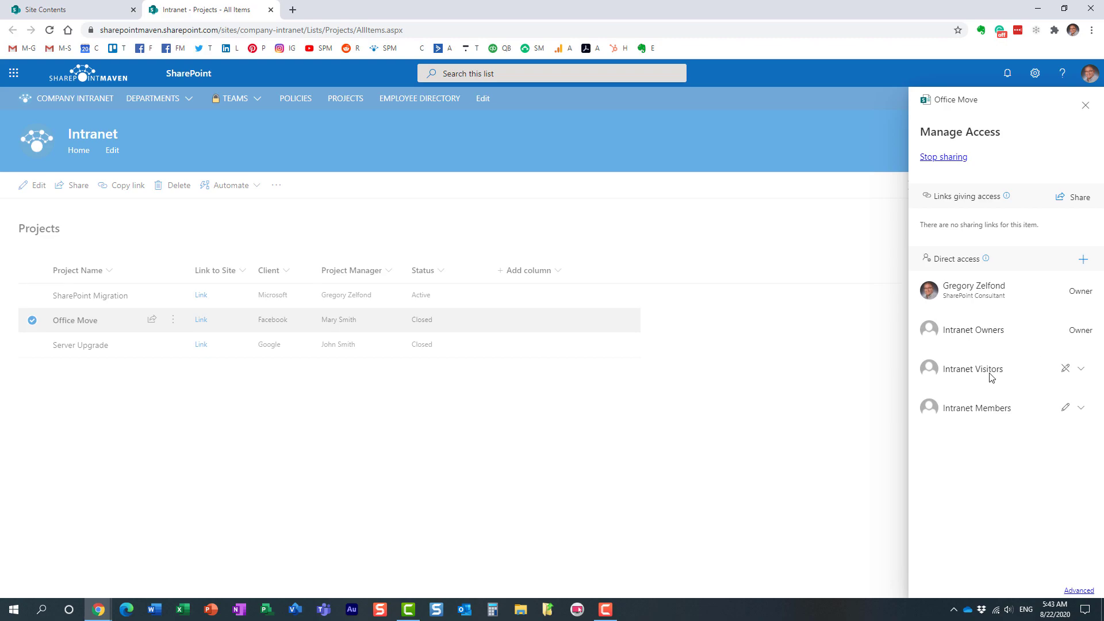
mouse_move(1083, 377)
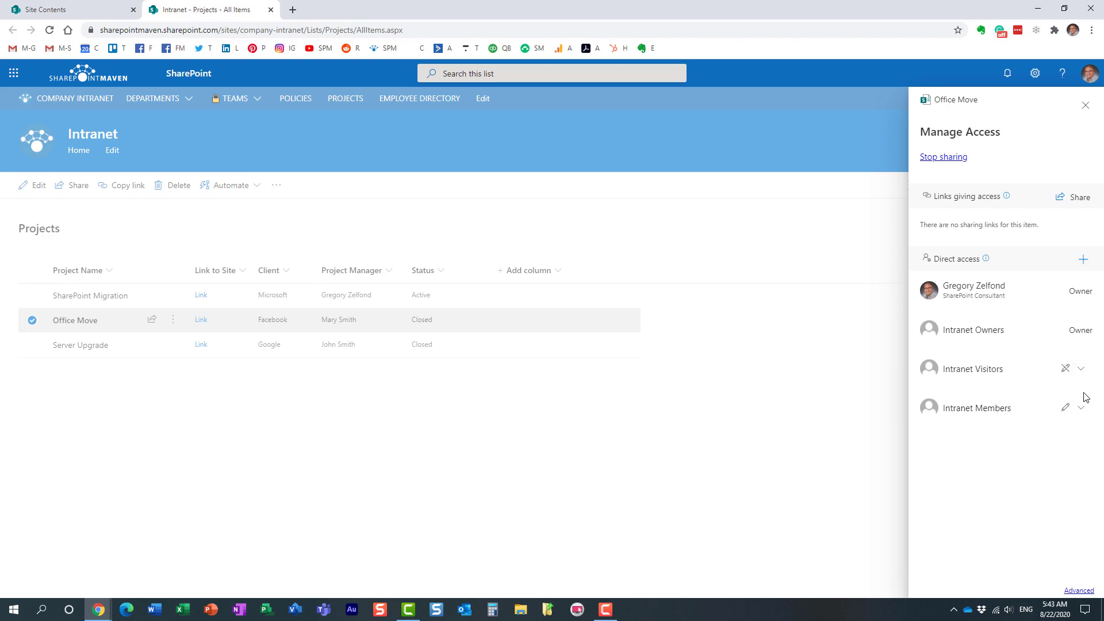
Stop sharing Office Move with the Intranet Members group.
left_click(1083, 408)
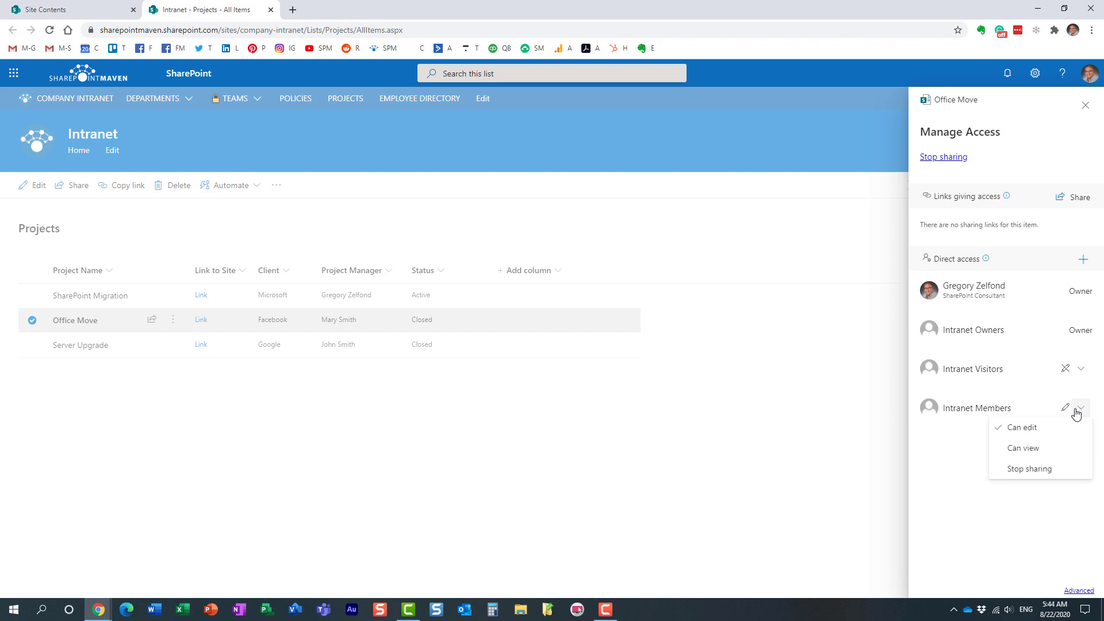
mouse_move(1080, 414)
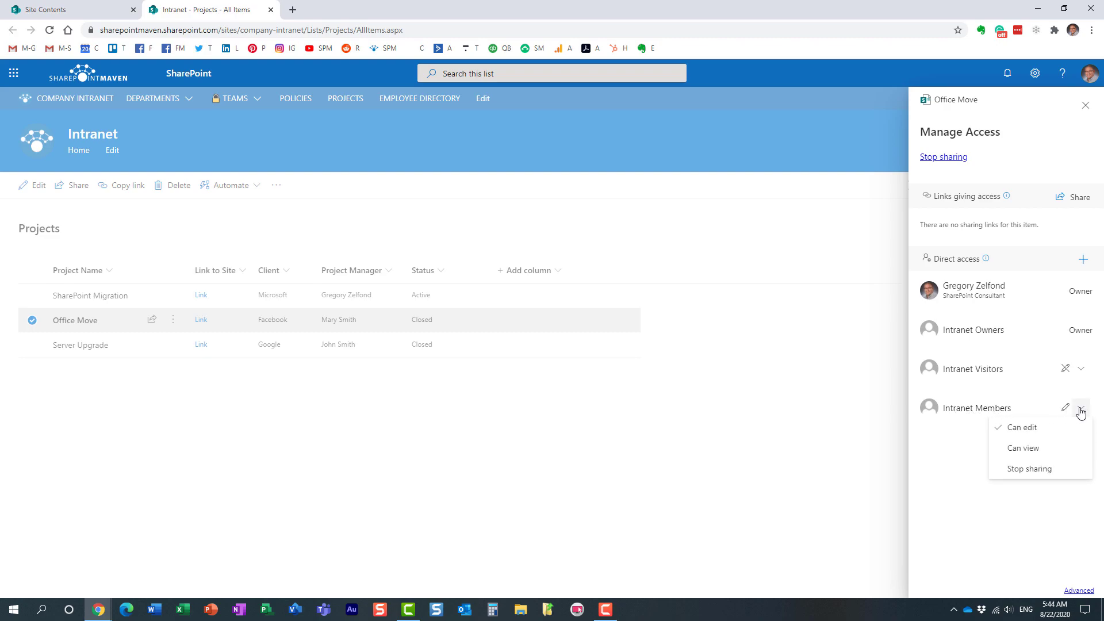
mouse_move(1028, 470)
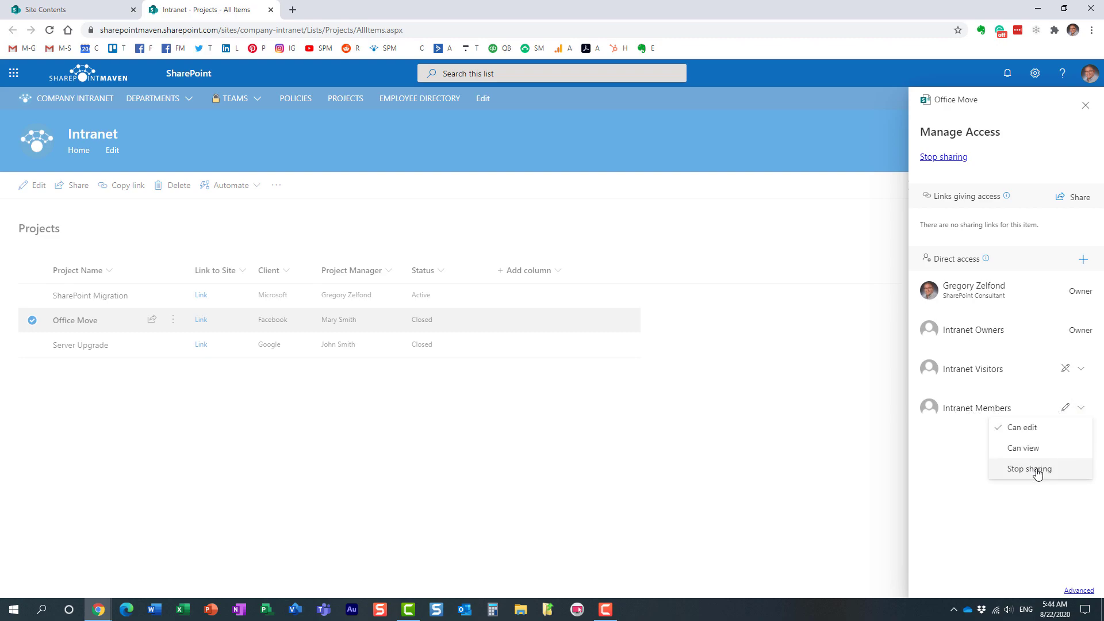
left_click(1029, 469)
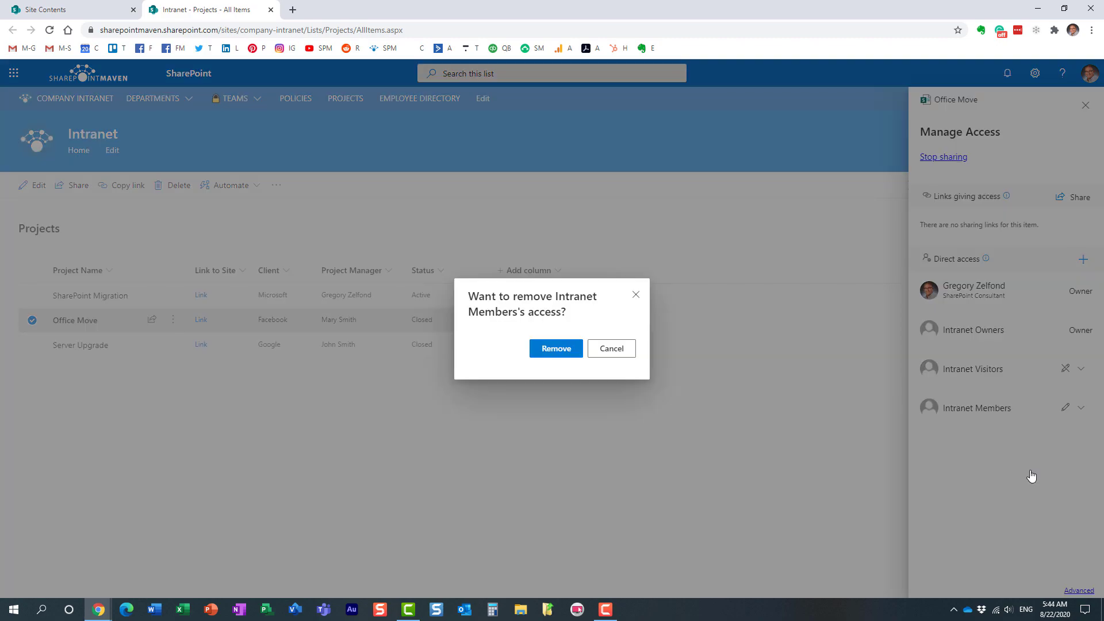
mouse_move(602, 362)
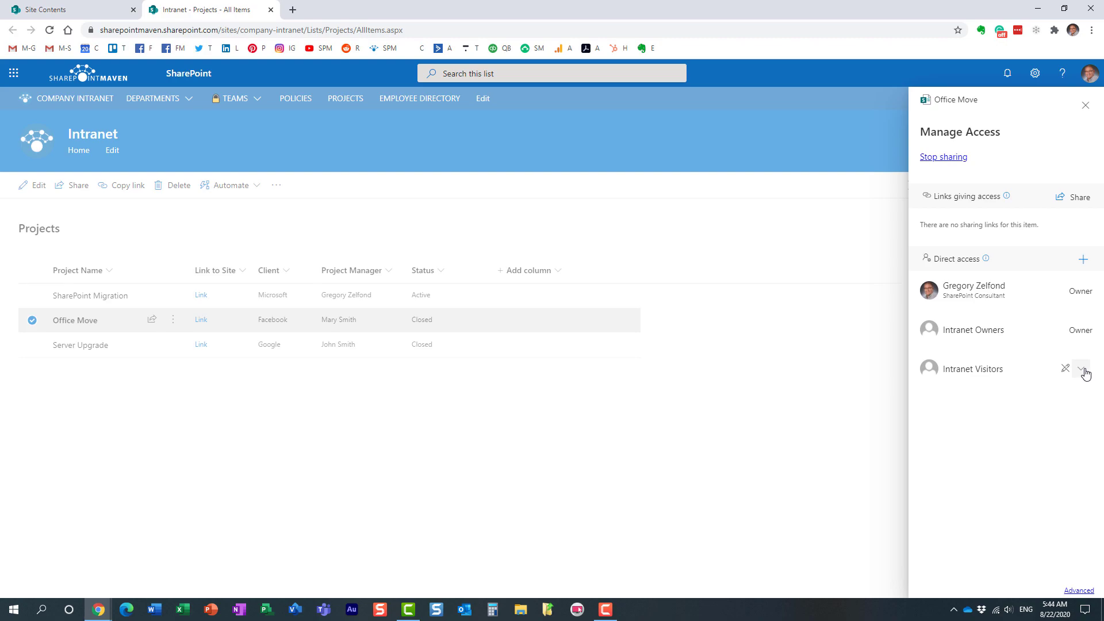
mouse_move(1062, 378)
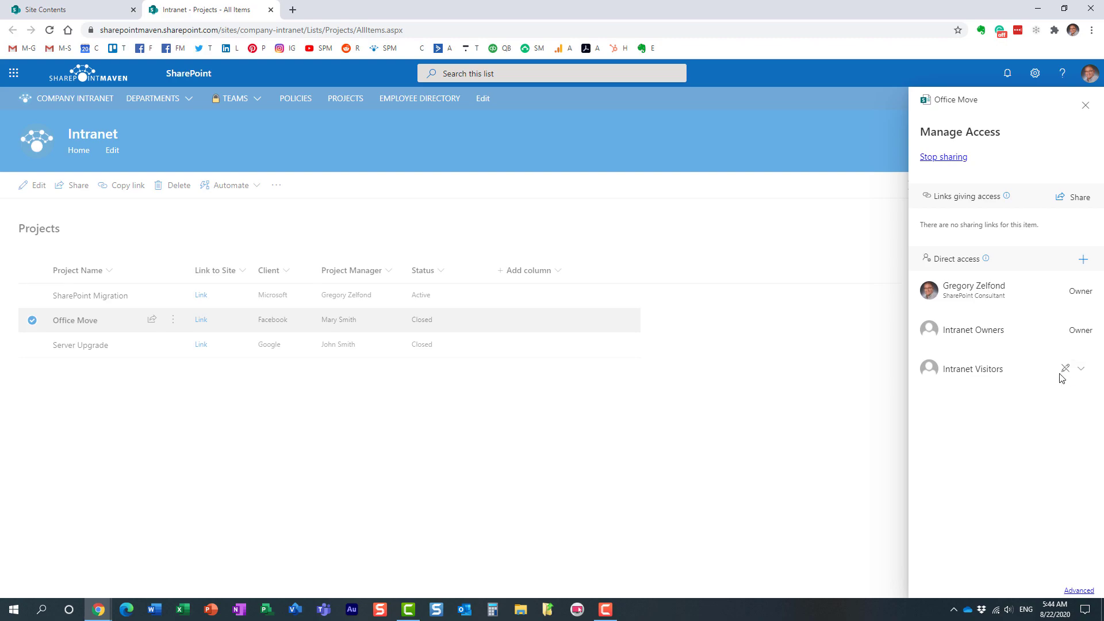
mouse_move(1015, 373)
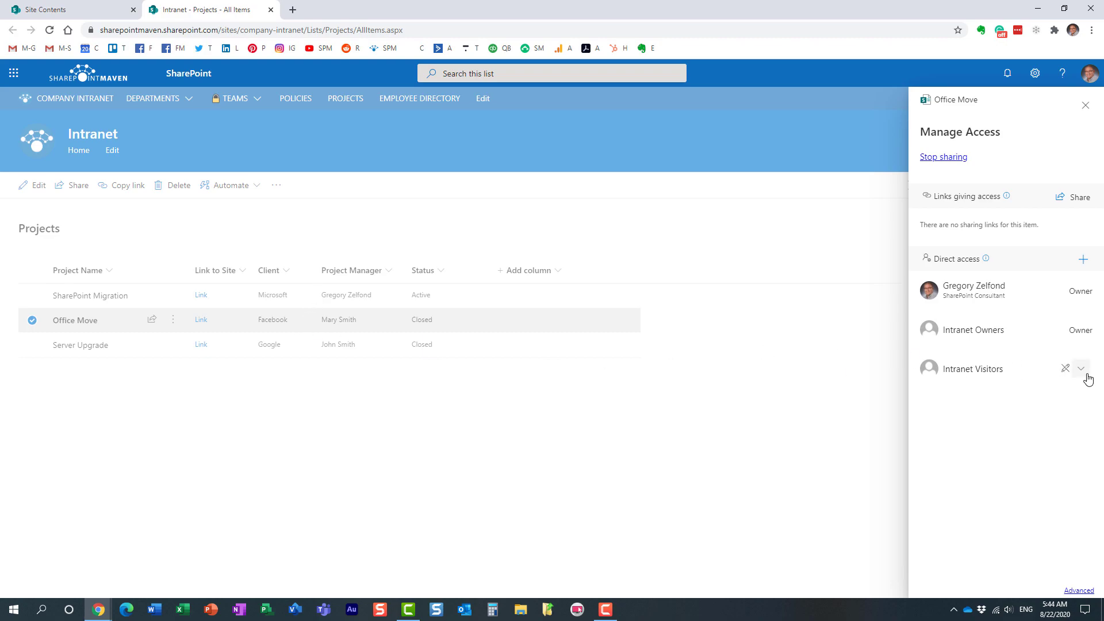
Stop sharing Office Move with Intranet Visitors and confirm the removal.
left_click(1065, 368)
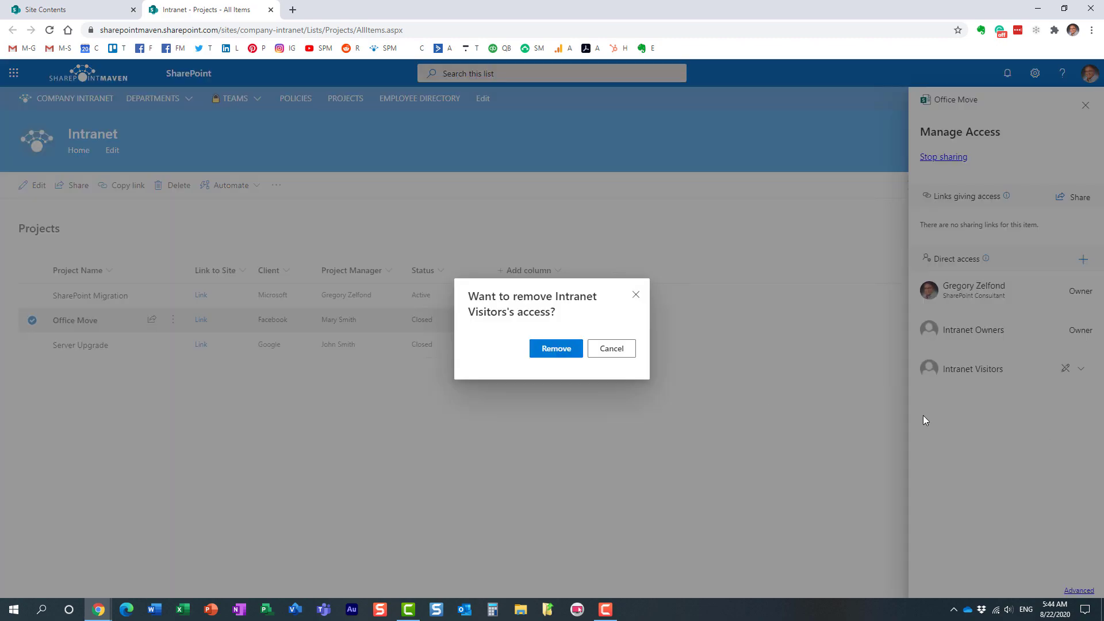
left_click(555, 348)
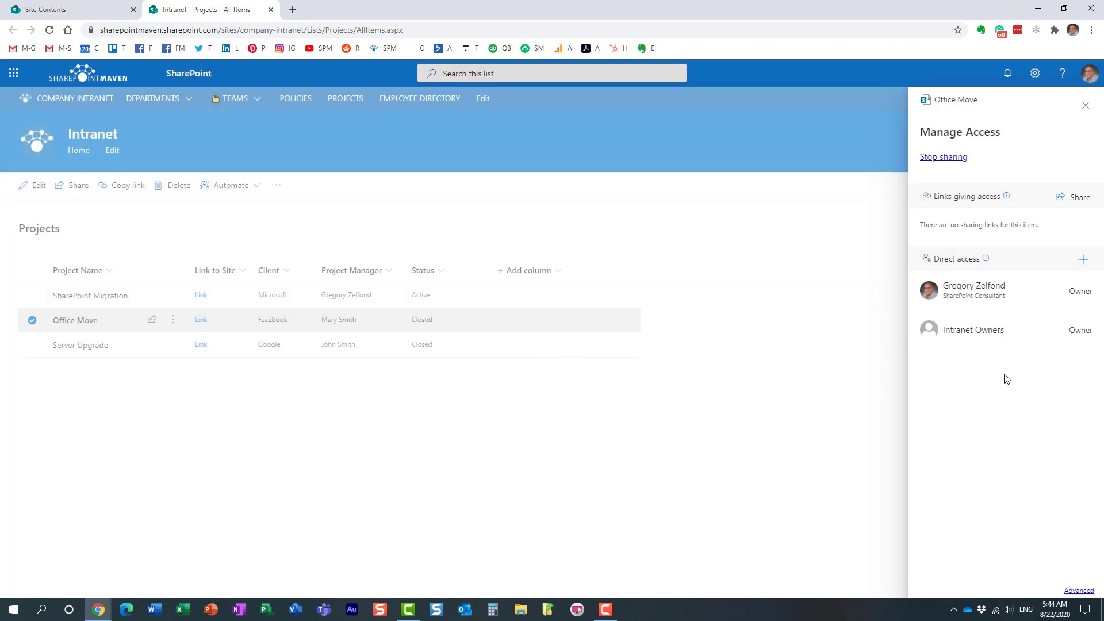
mouse_move(988, 392)
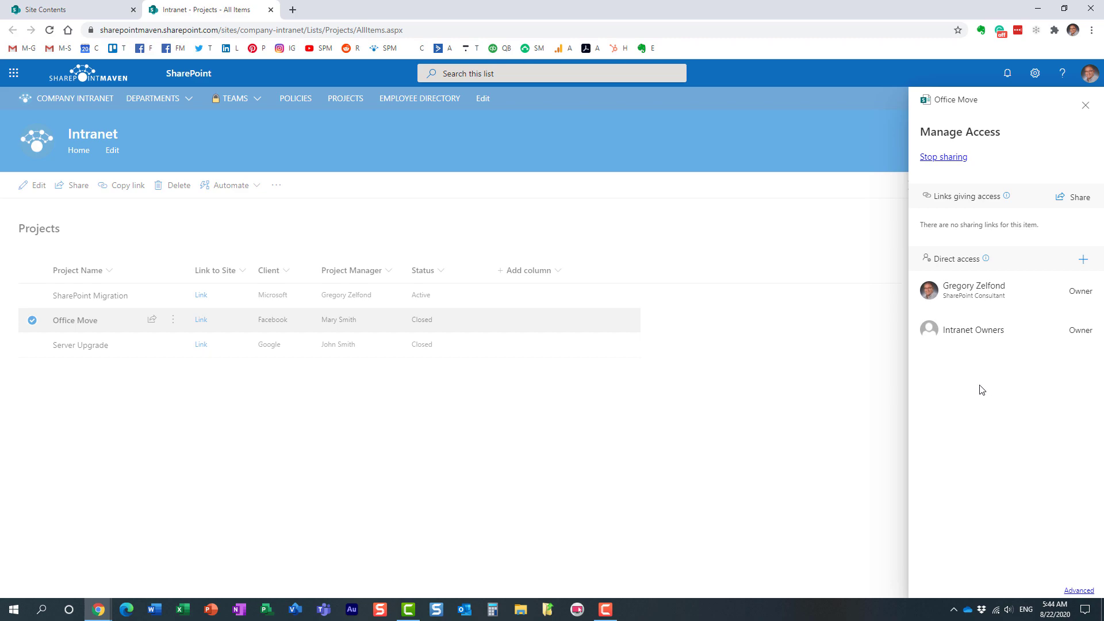
mouse_move(359, 330)
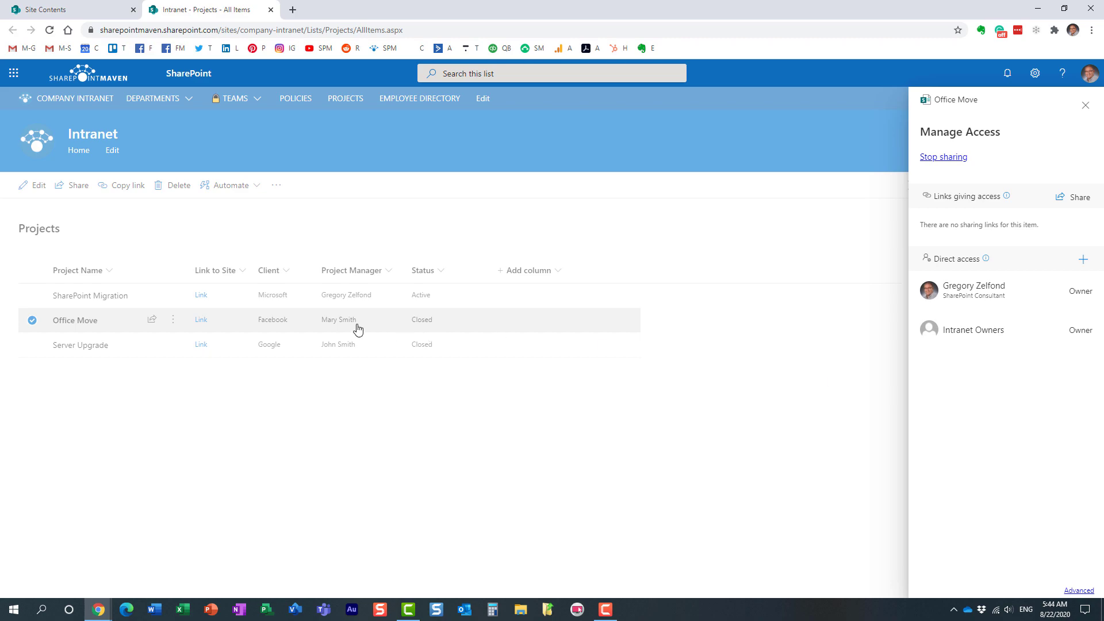
mouse_move(971, 358)
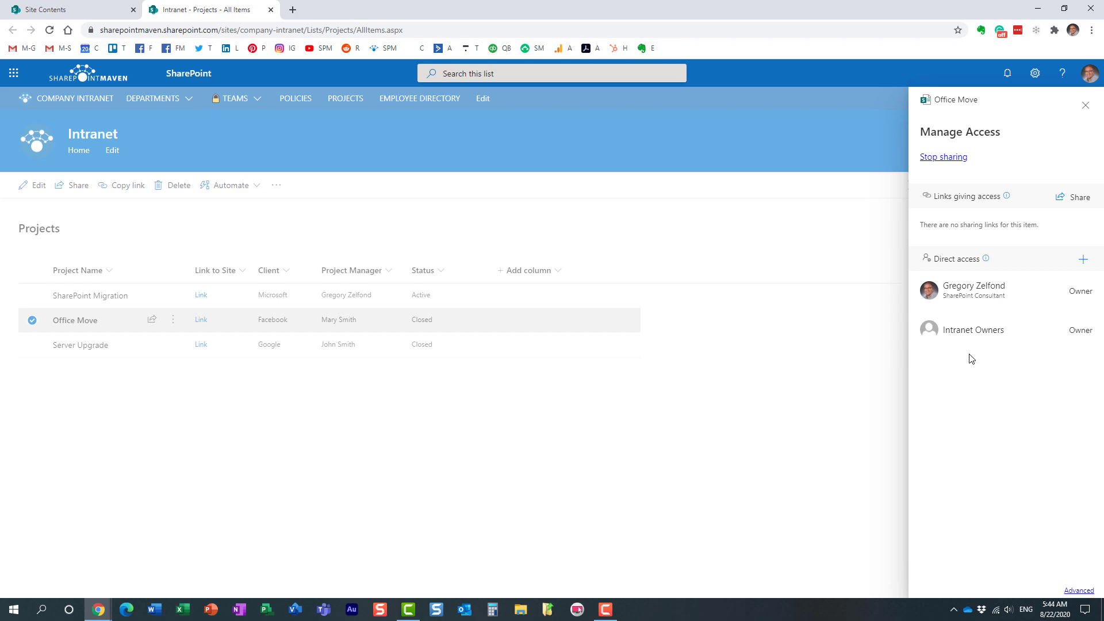
mouse_move(977, 362)
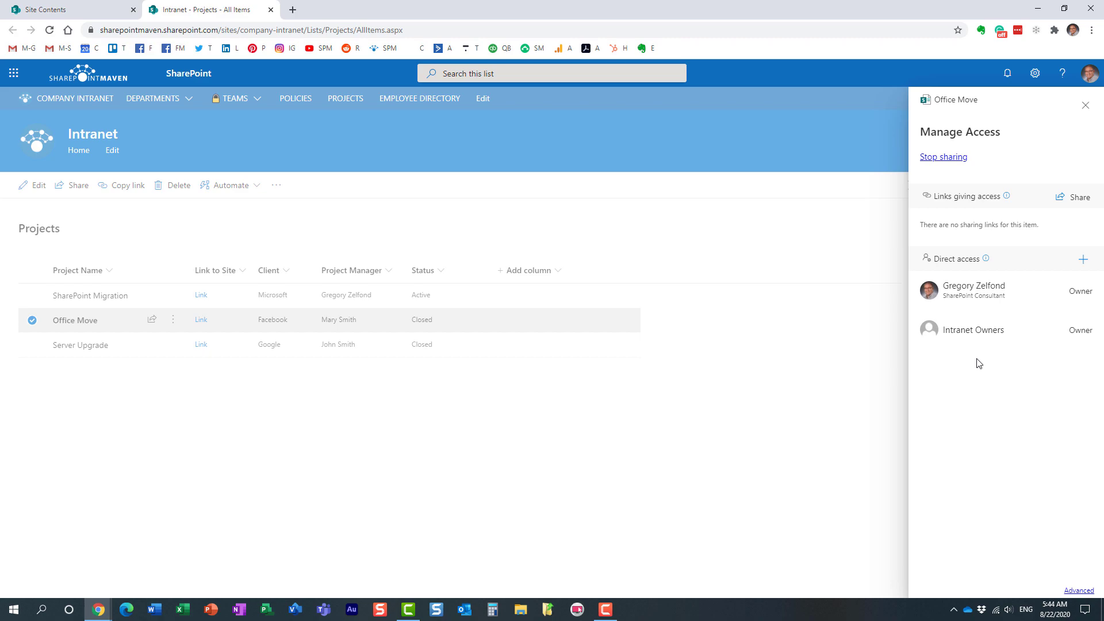
mouse_move(332, 349)
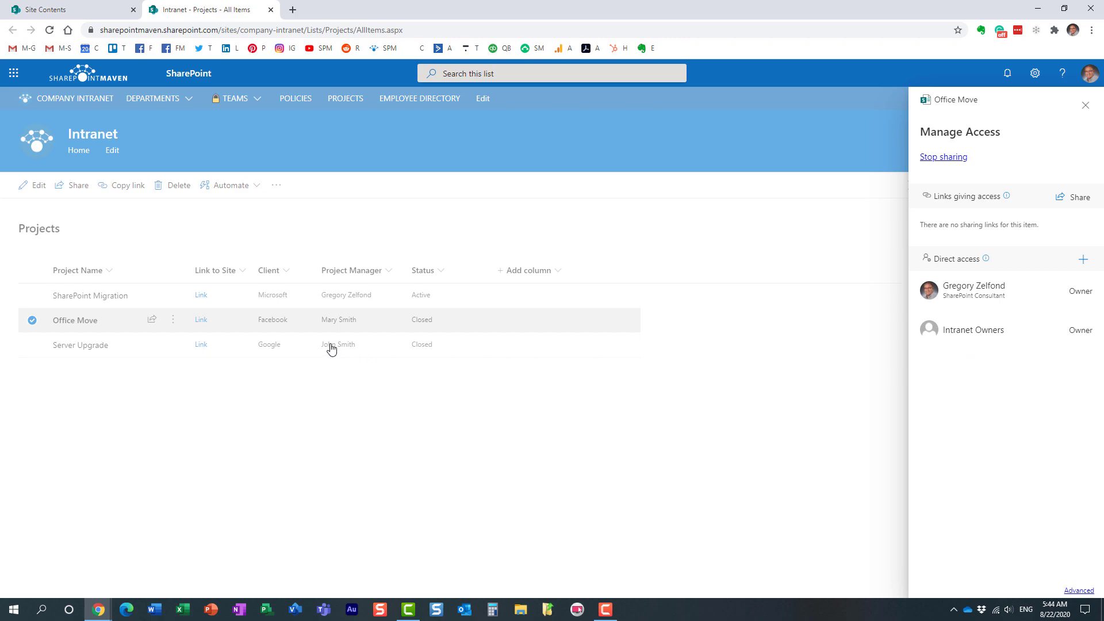
mouse_move(419, 328)
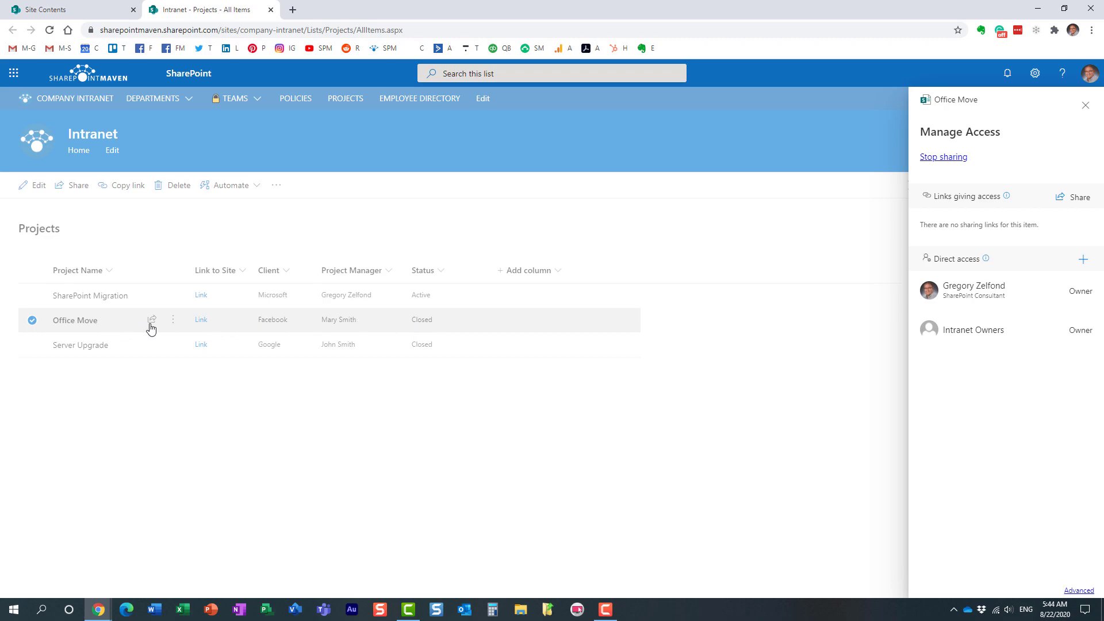
mouse_move(406, 332)
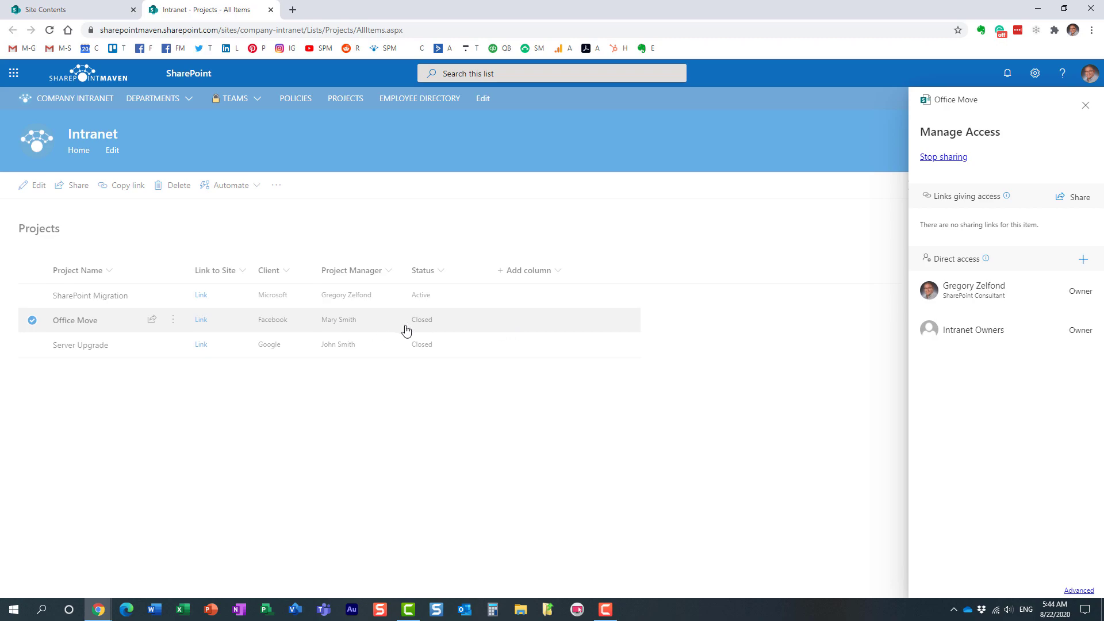
mouse_move(1012, 400)
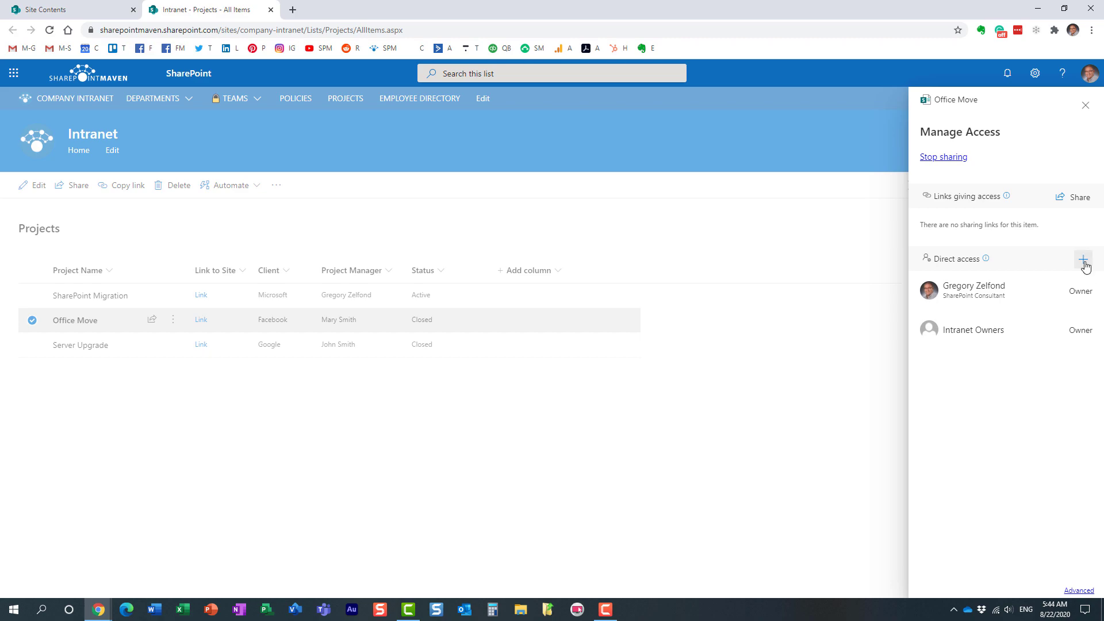
Grant John Smith edit access to Office Move with Notify people set.
left_click(1083, 259)
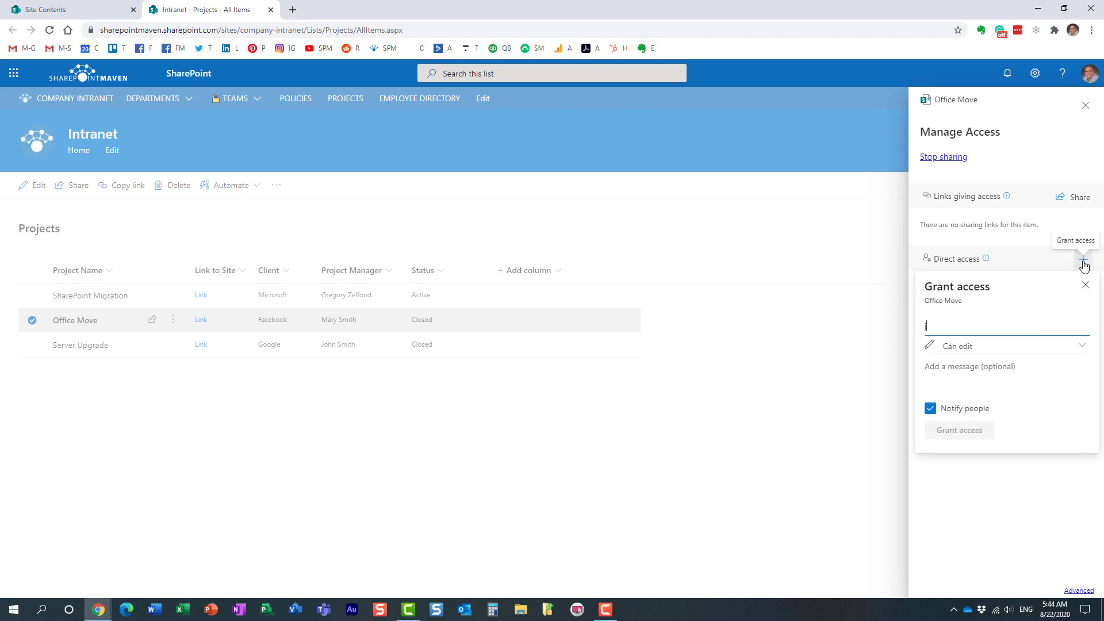
type("john")
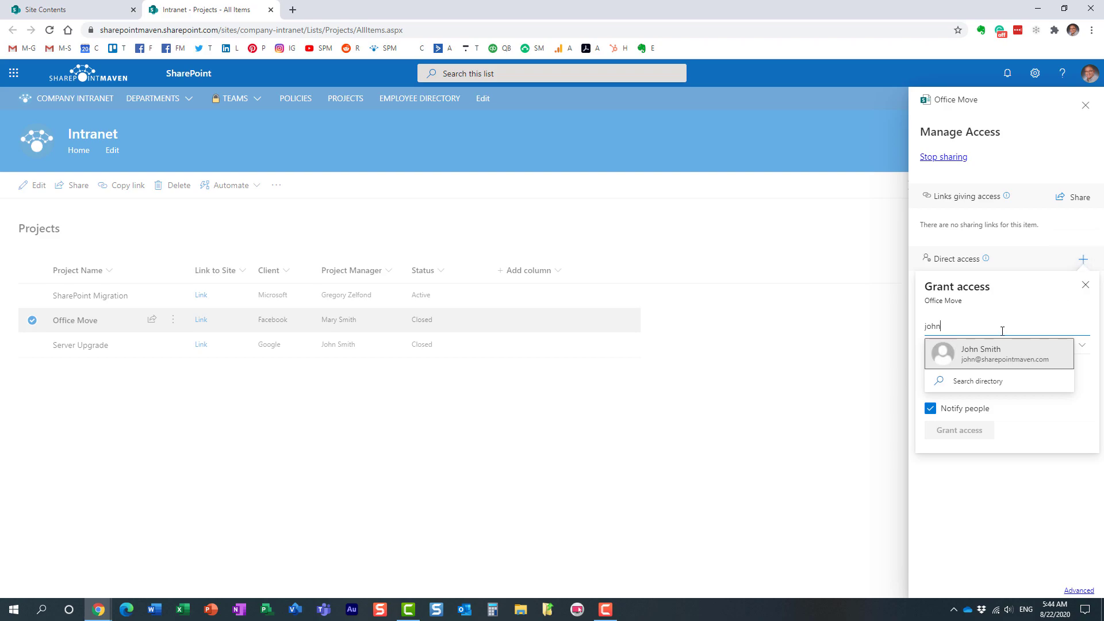
left_click(976, 353)
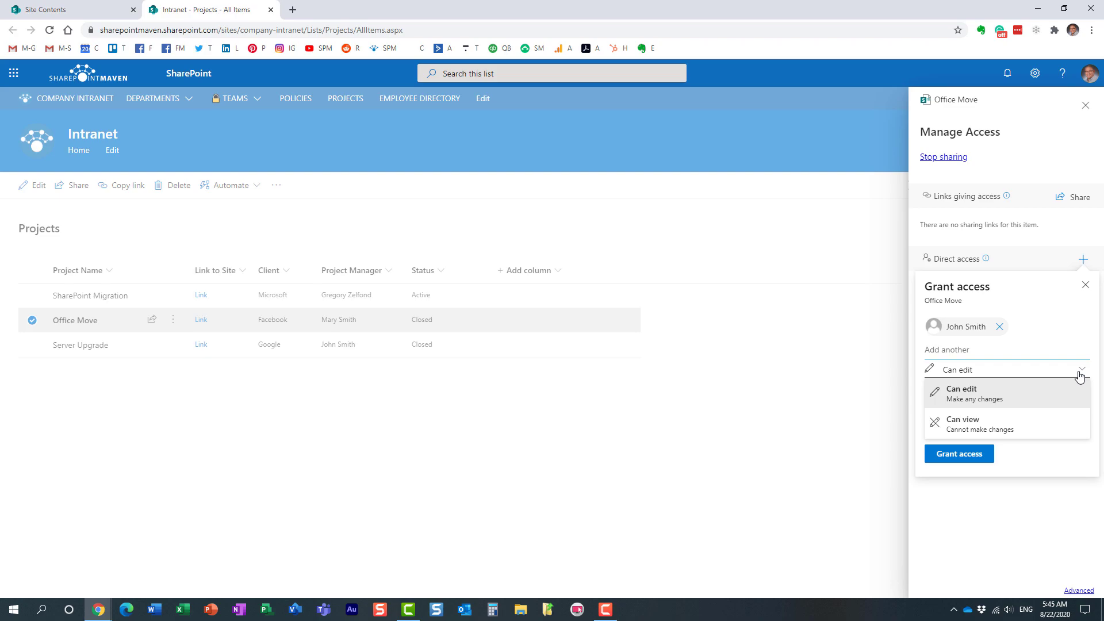
mouse_move(980, 421)
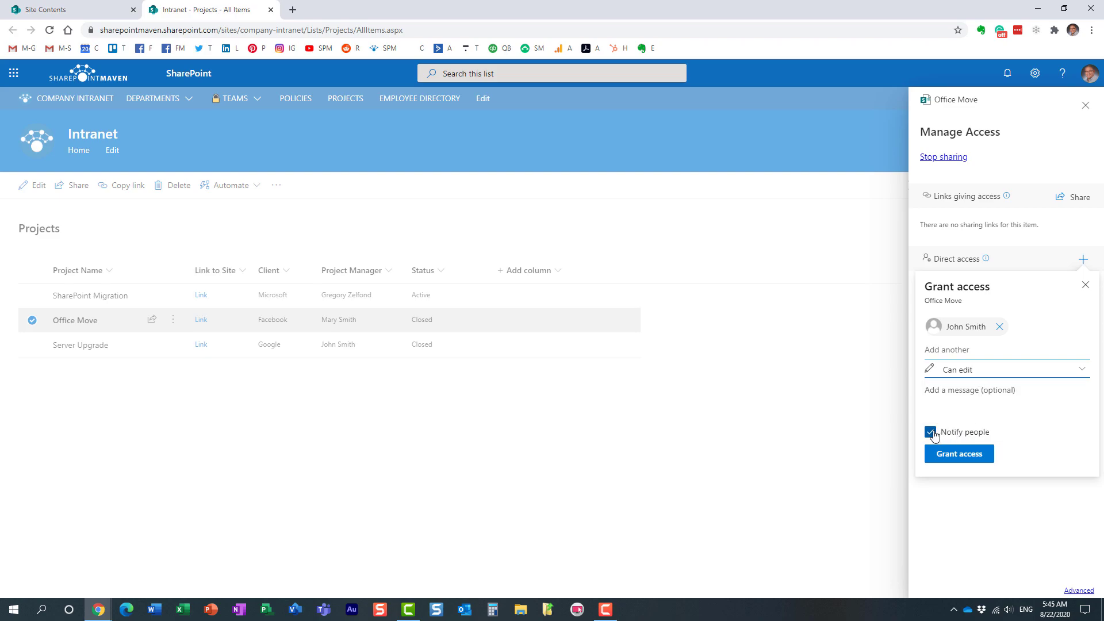
left_click(958, 453)
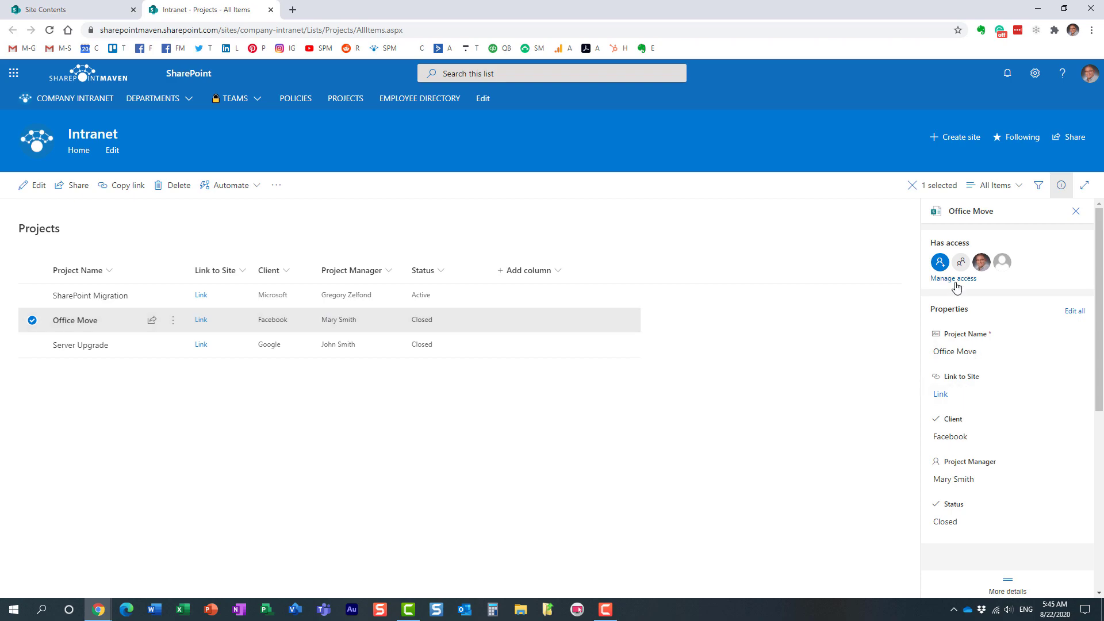
Review Manage access showing the owners and John Smith, then close the Office Move details.
left_click(955, 278)
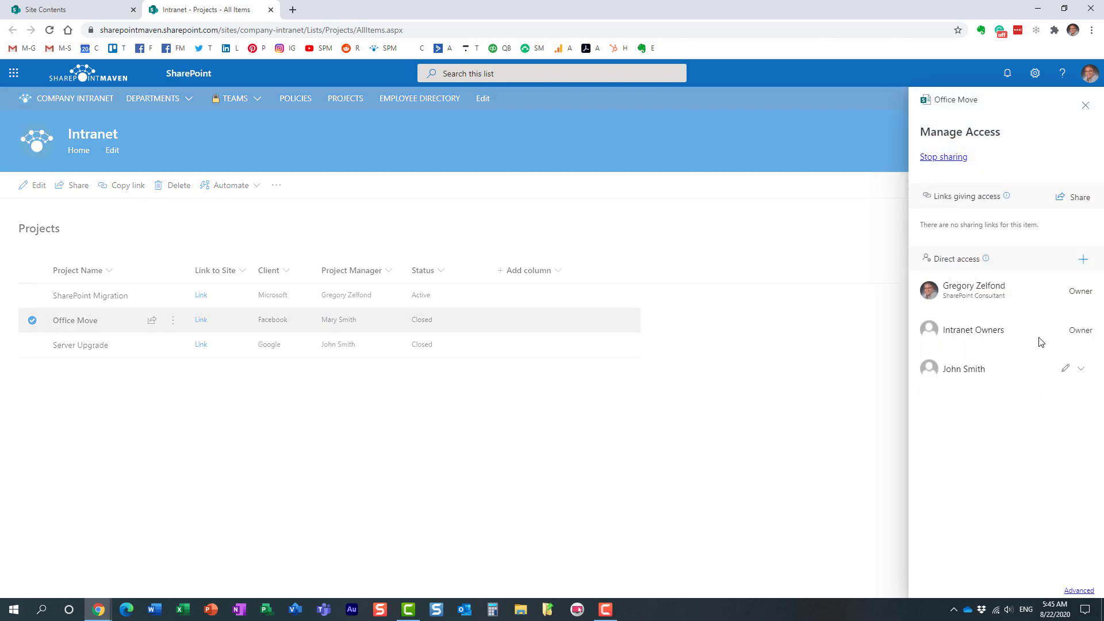
mouse_move(1014, 312)
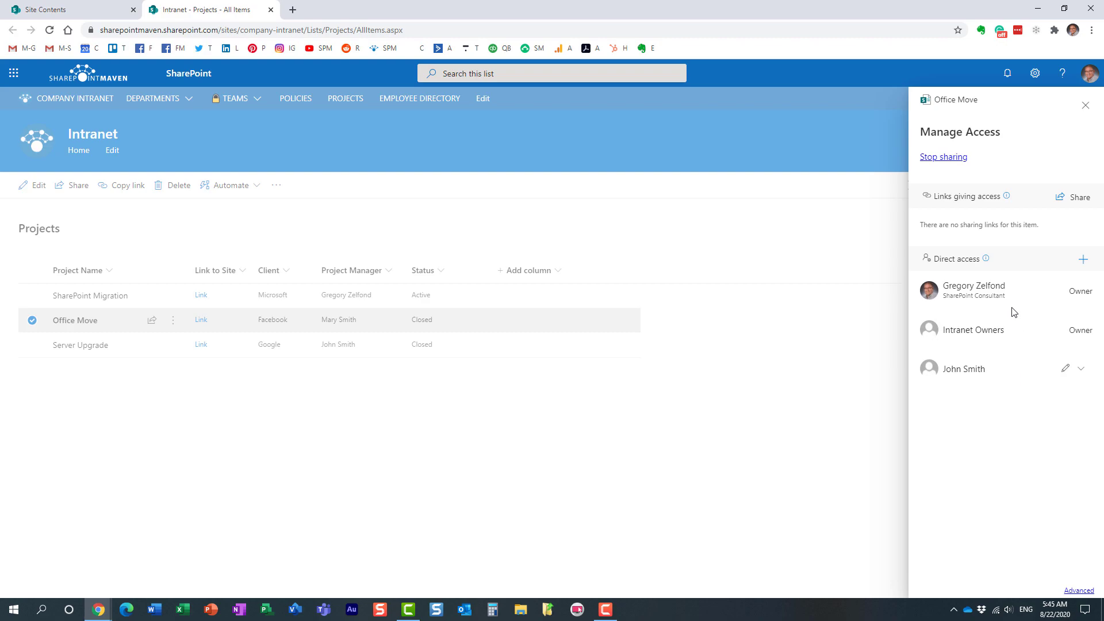
mouse_move(241, 333)
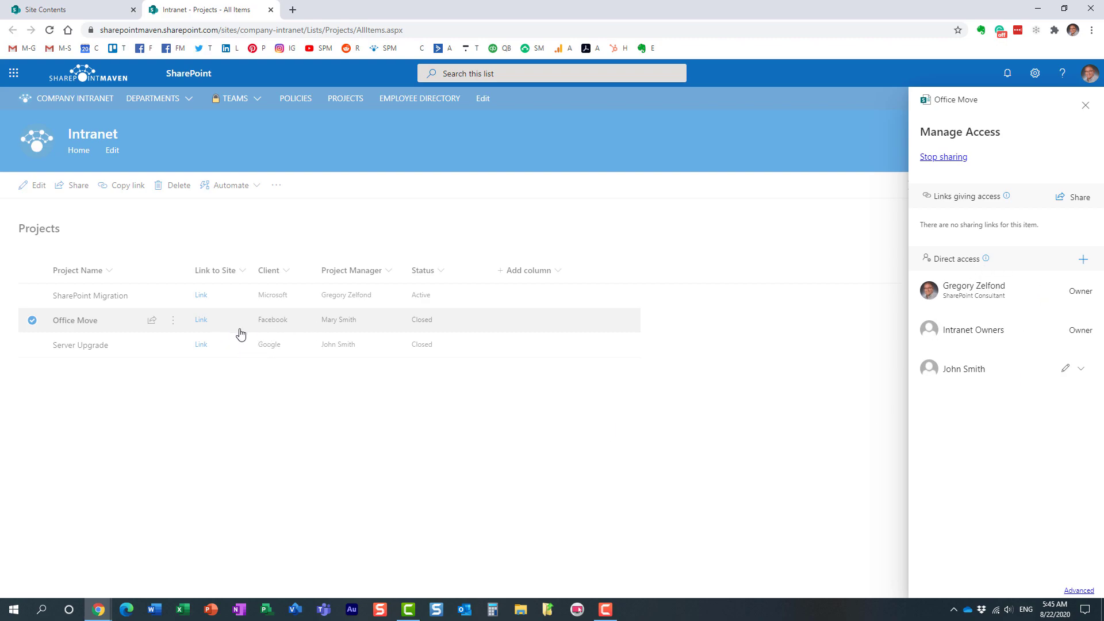
mouse_move(981, 299)
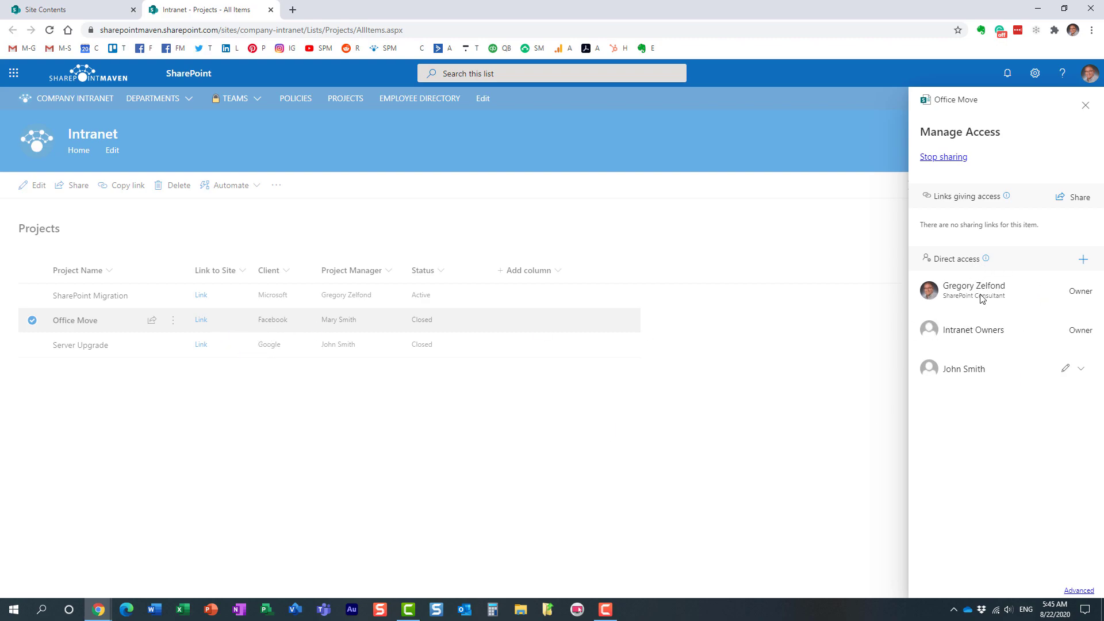
mouse_move(981, 322)
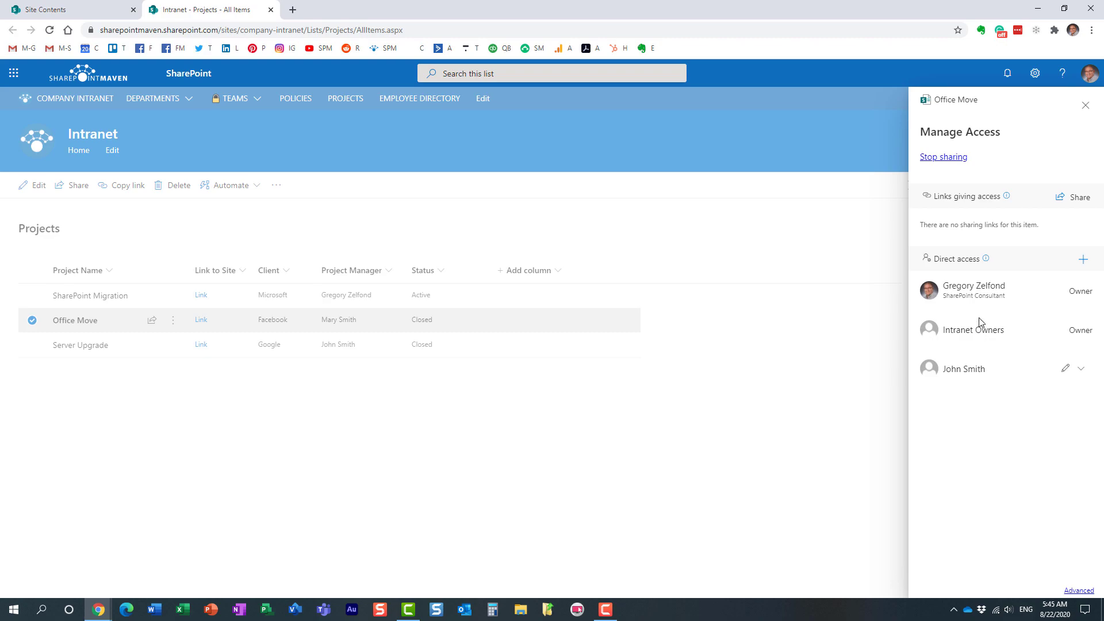
mouse_move(1087, 384)
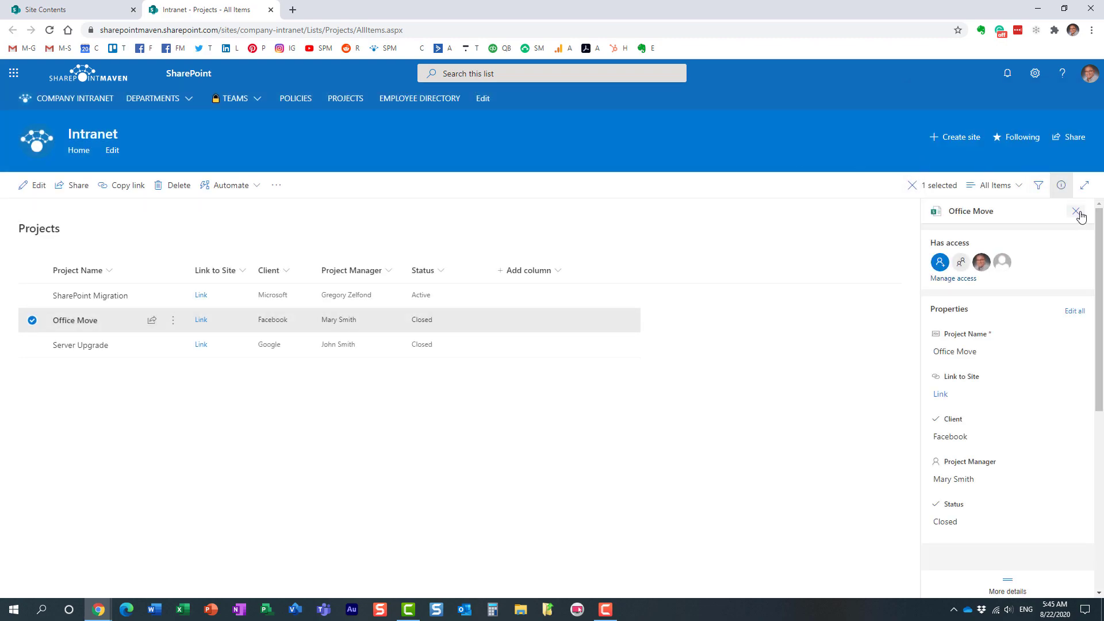
left_click(1076, 212)
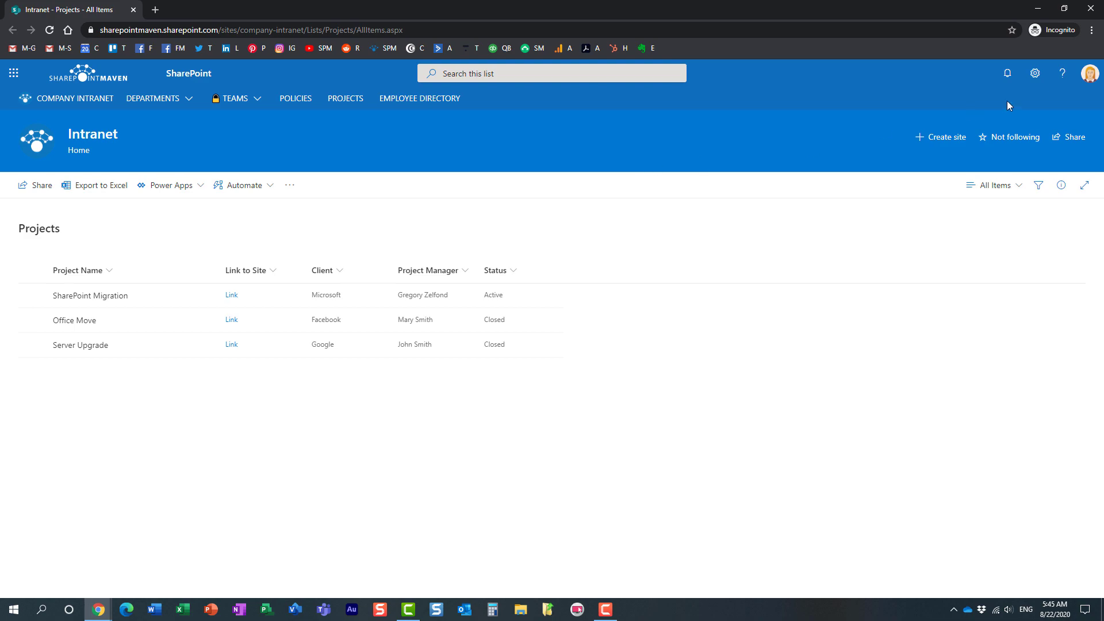
mouse_move(477, 144)
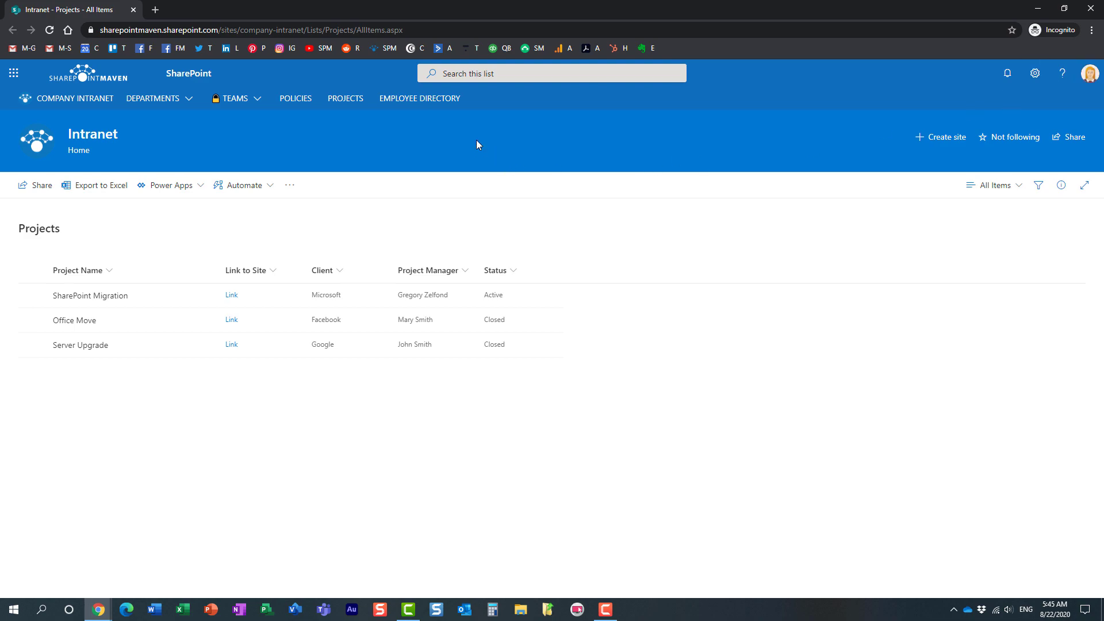
mouse_move(174, 398)
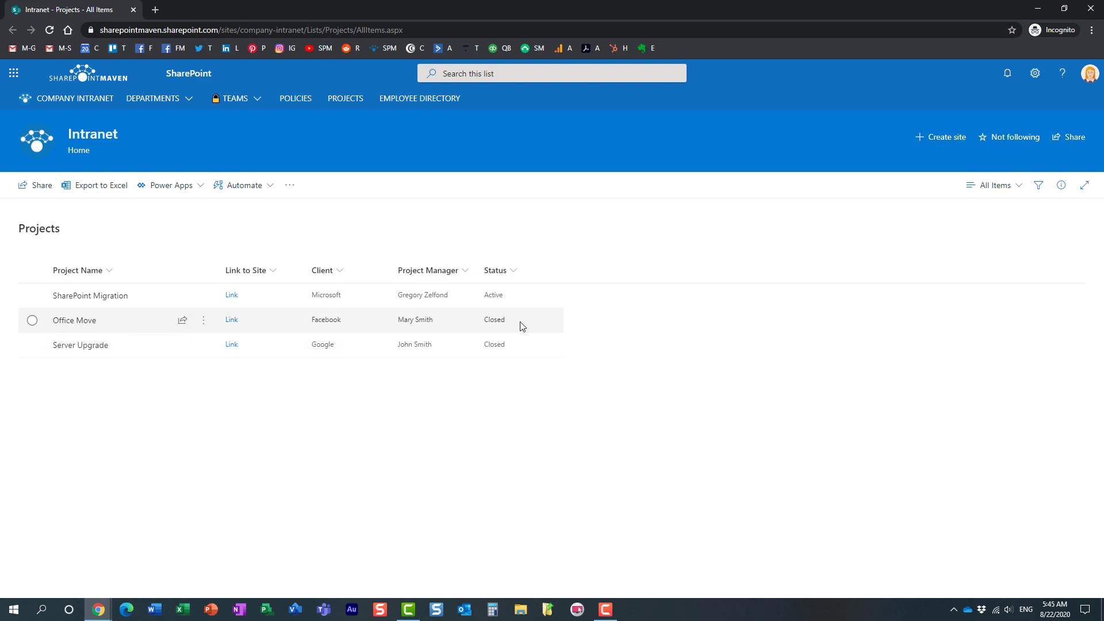
mouse_move(286, 328)
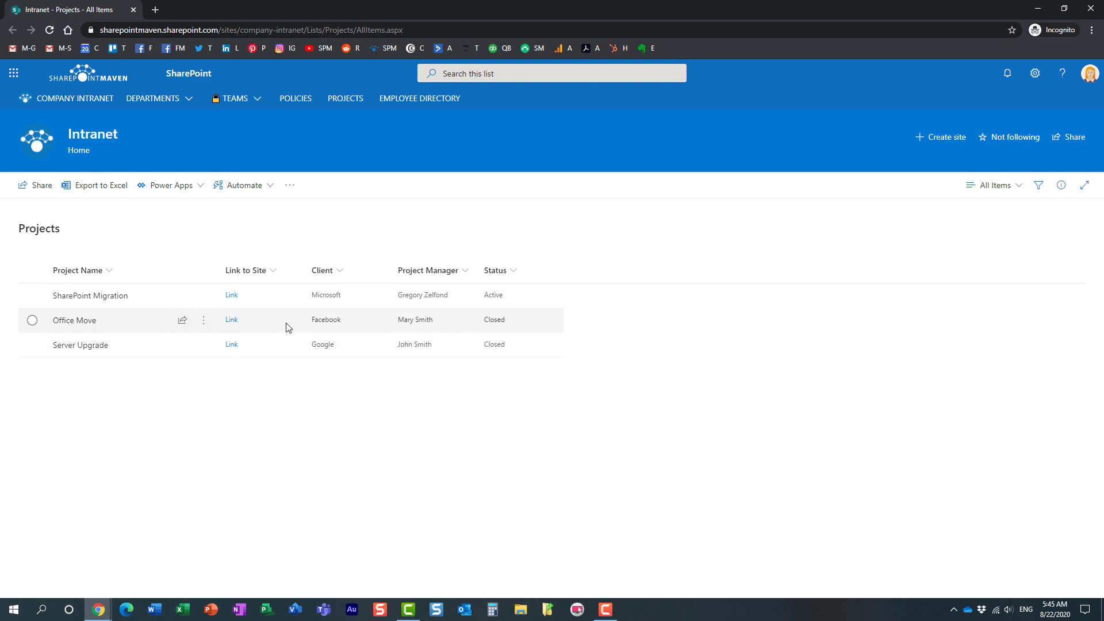
Reload the Projects list in the private window so Office Move disappears for the restricted user.
right_click(287, 327)
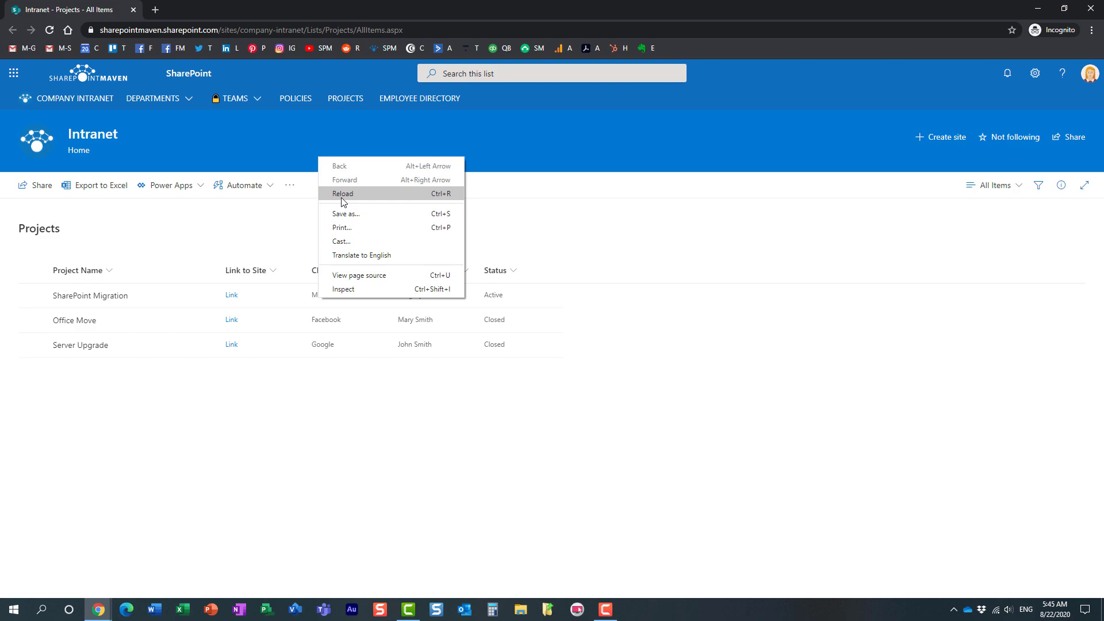
left_click(343, 193)
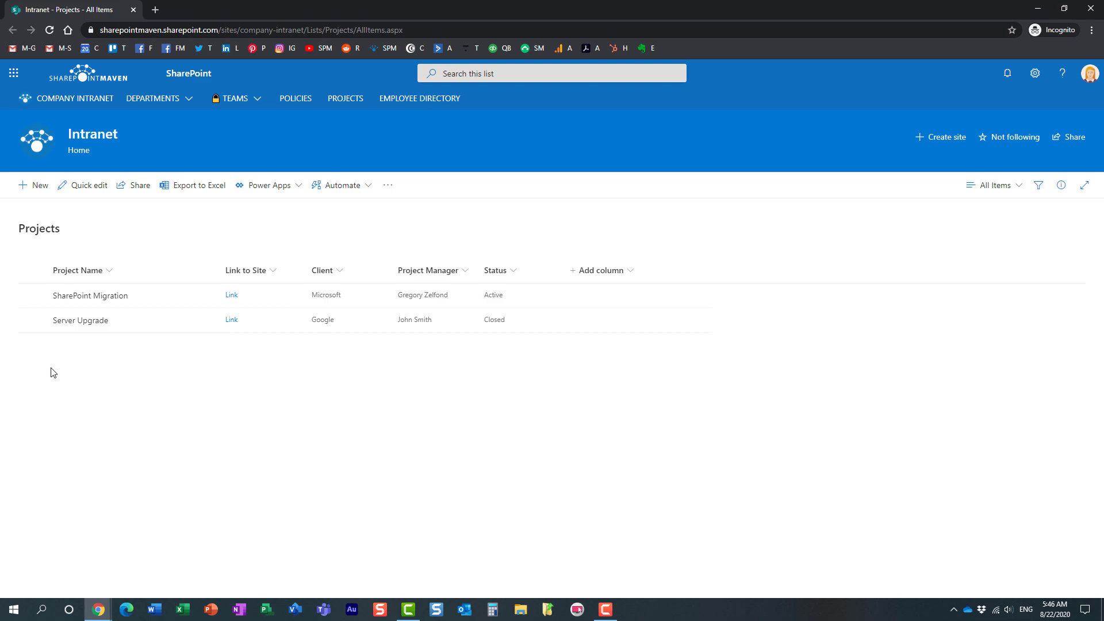
mouse_move(149, 321)
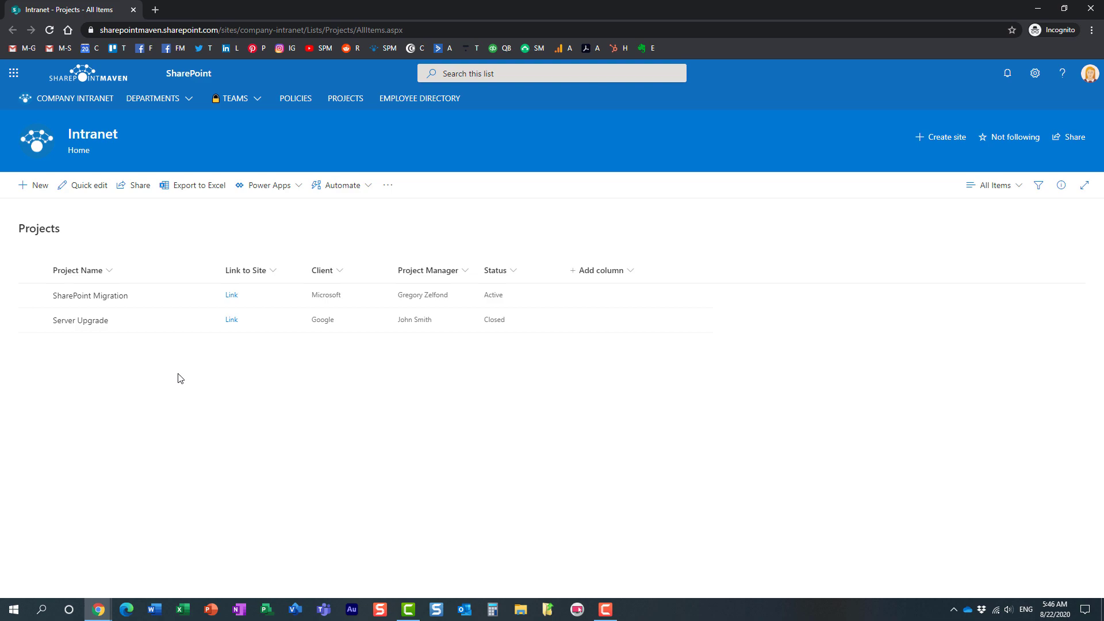
mouse_move(182, 385)
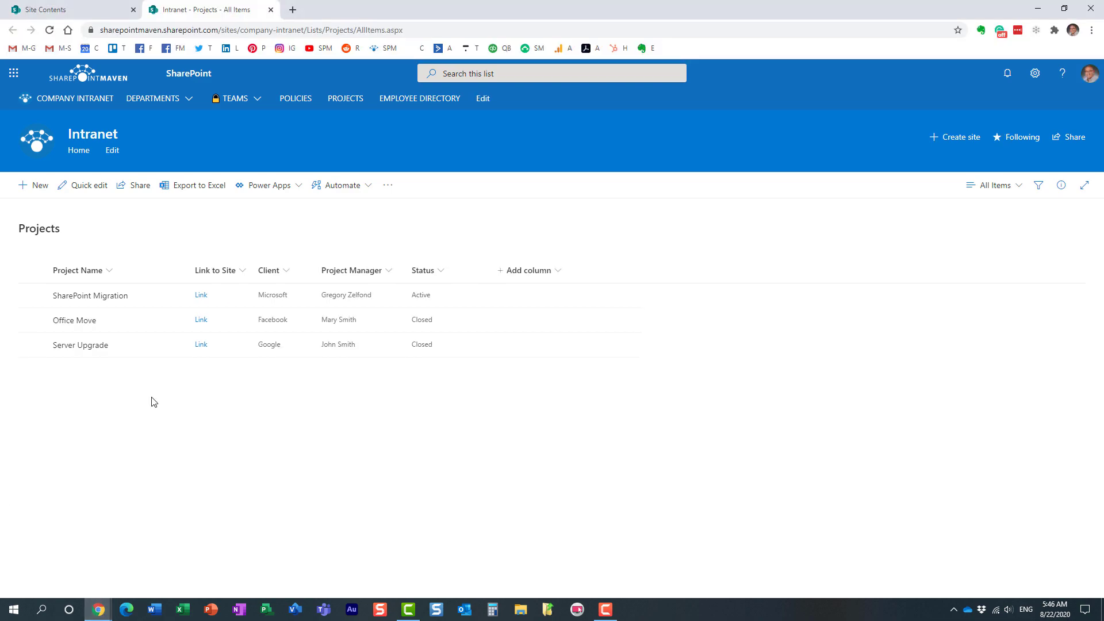
left_click(32, 320)
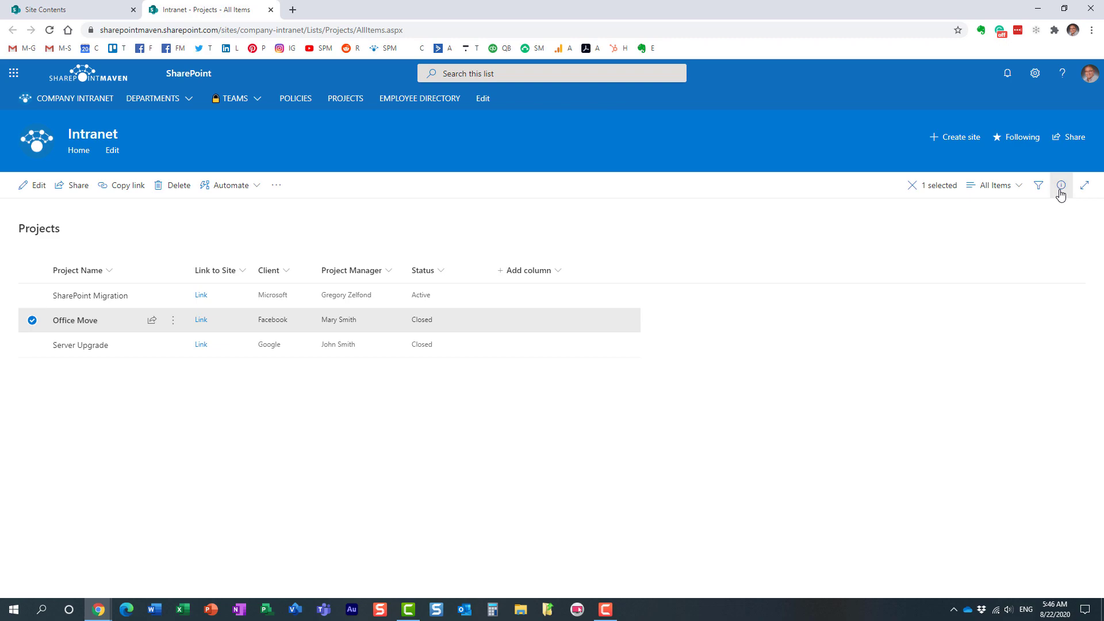
left_click(1060, 185)
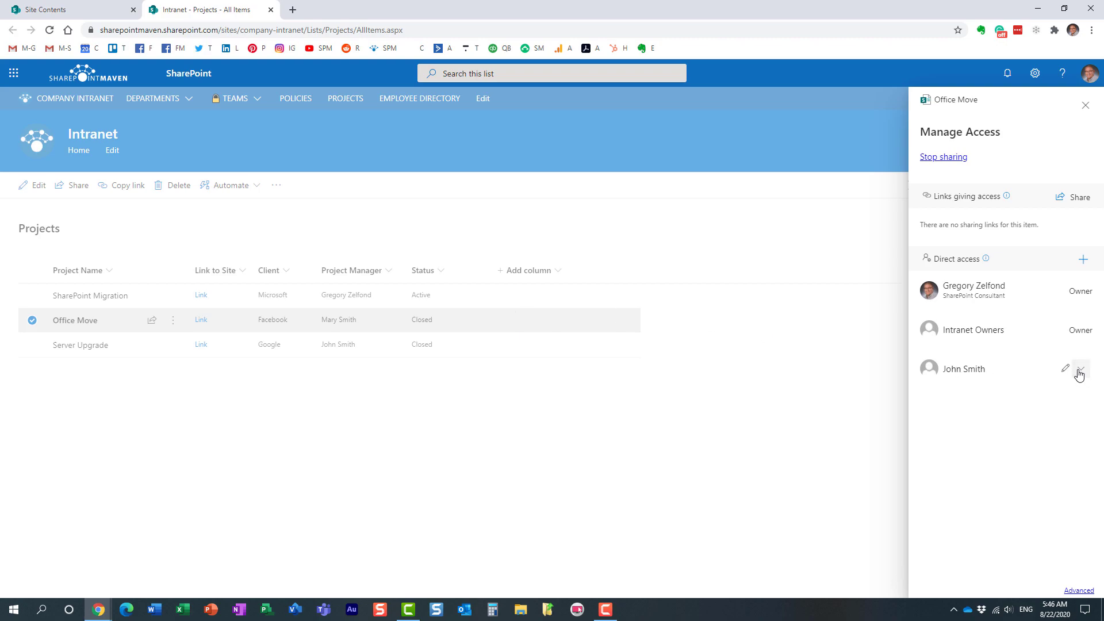
left_click(1080, 368)
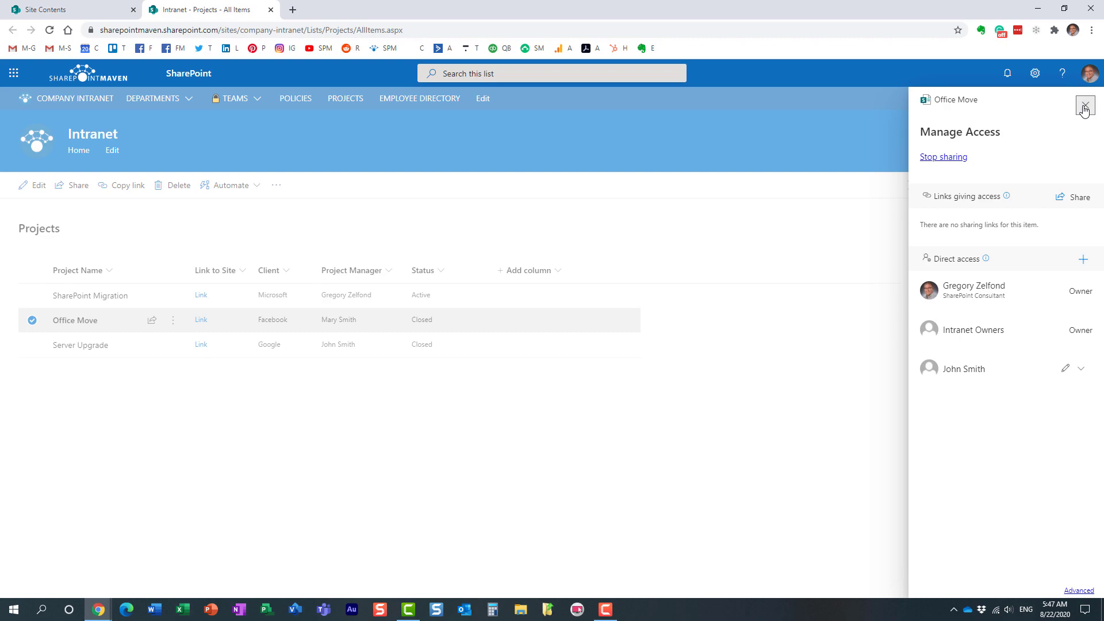
left_click(1084, 109)
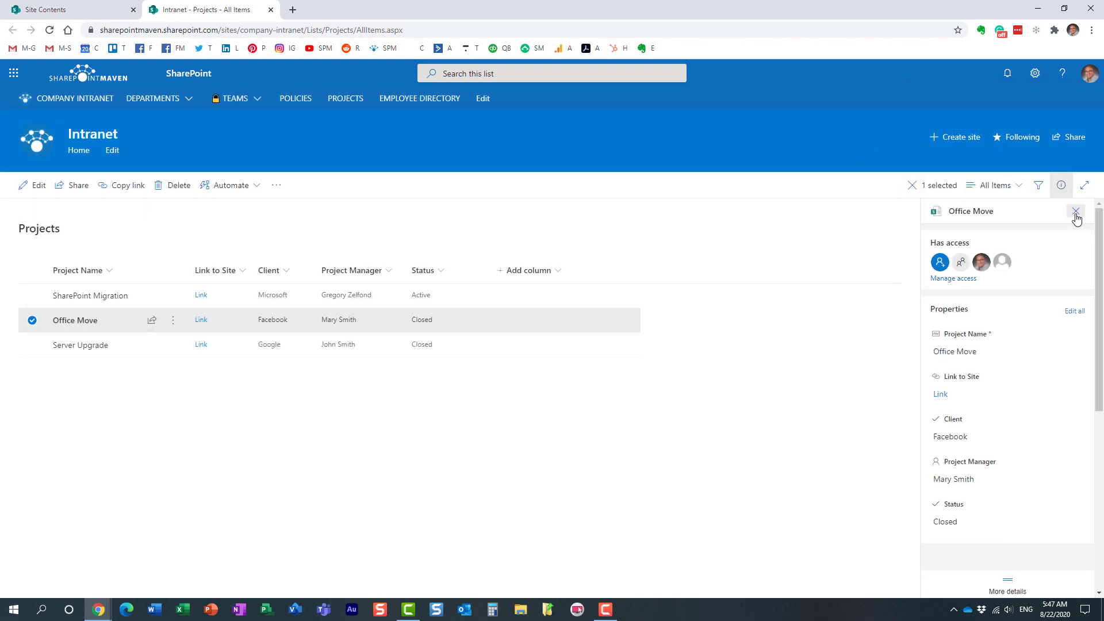
left_click(1075, 212)
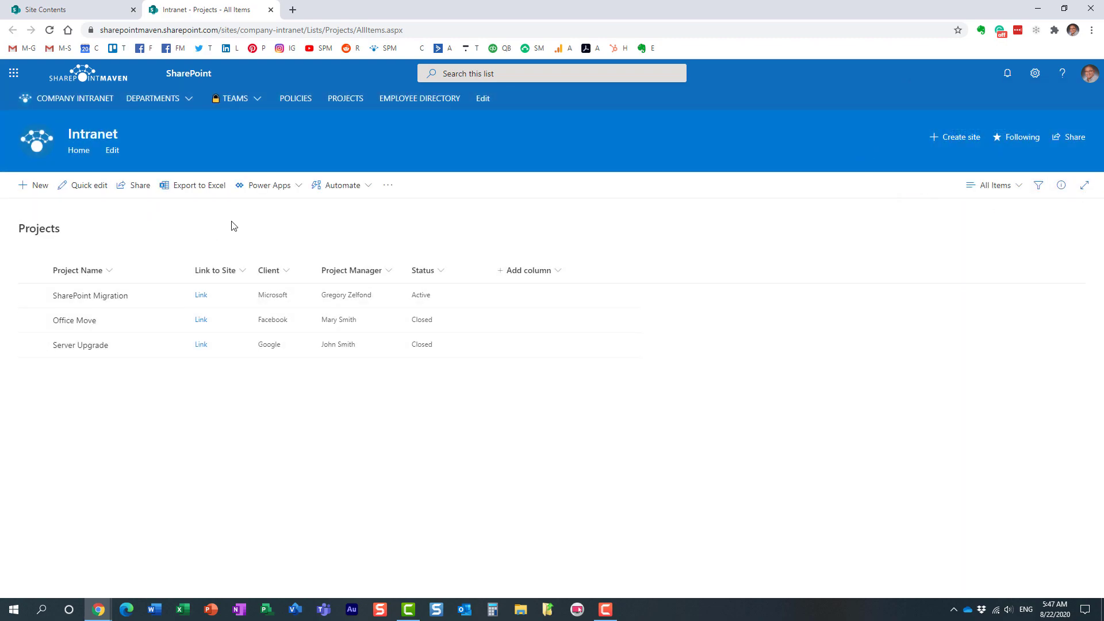